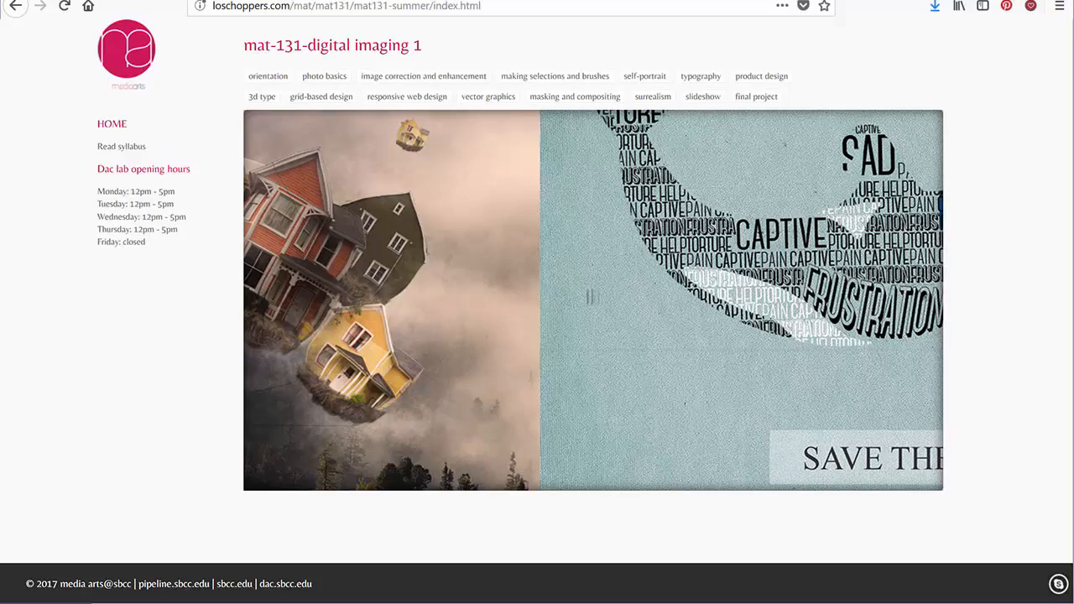
- Open the MAT131 Syllabus and read through drop and grading policies, required materials, and Course Summary
click(297, 8)
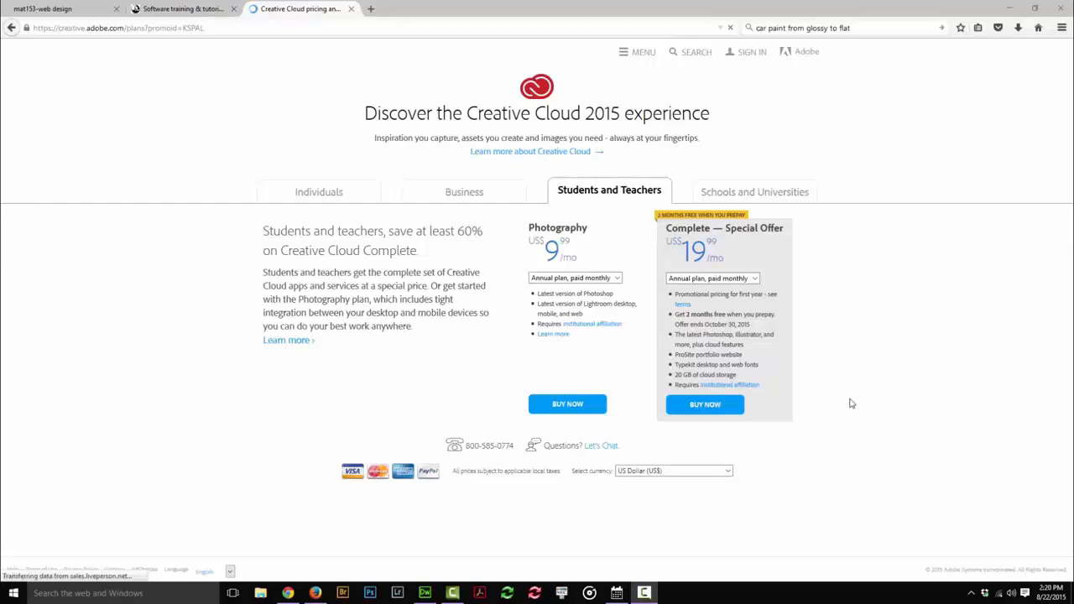
mouse_move(644, 124)
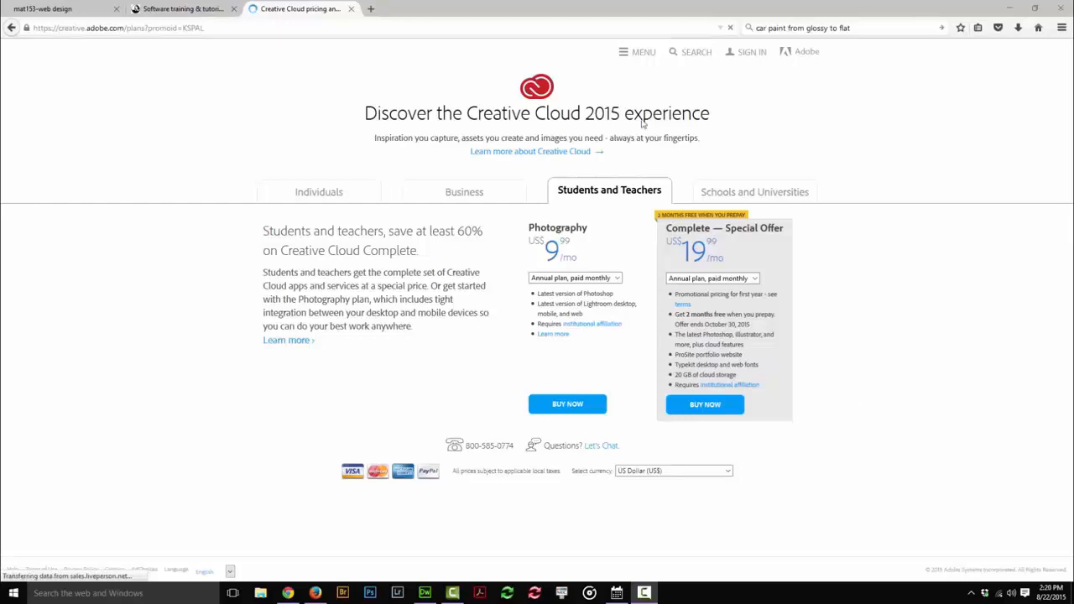
mouse_move(130, 107)
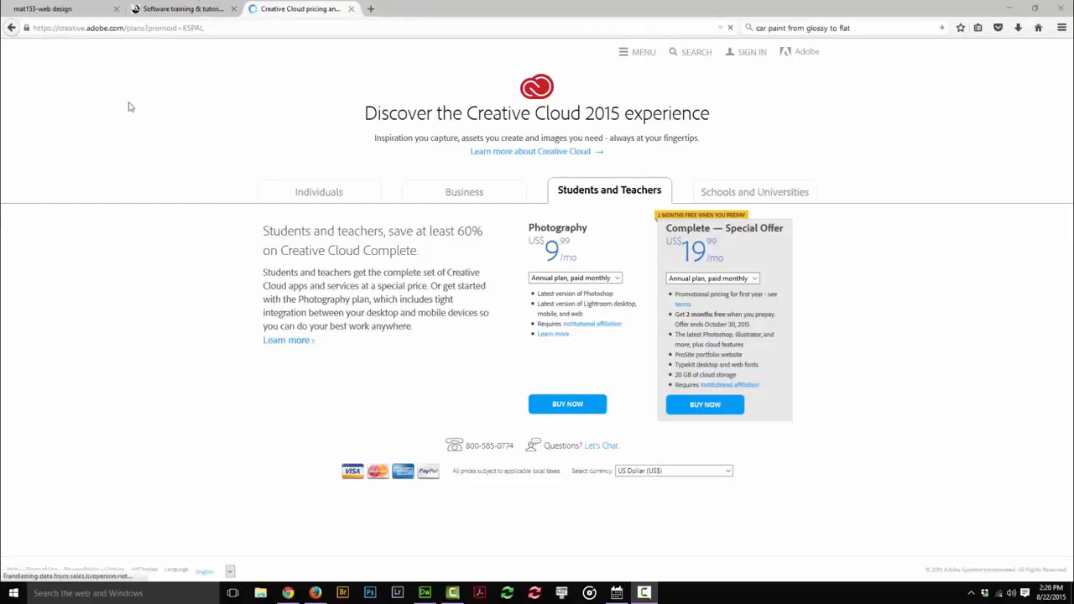
mouse_move(921, 151)
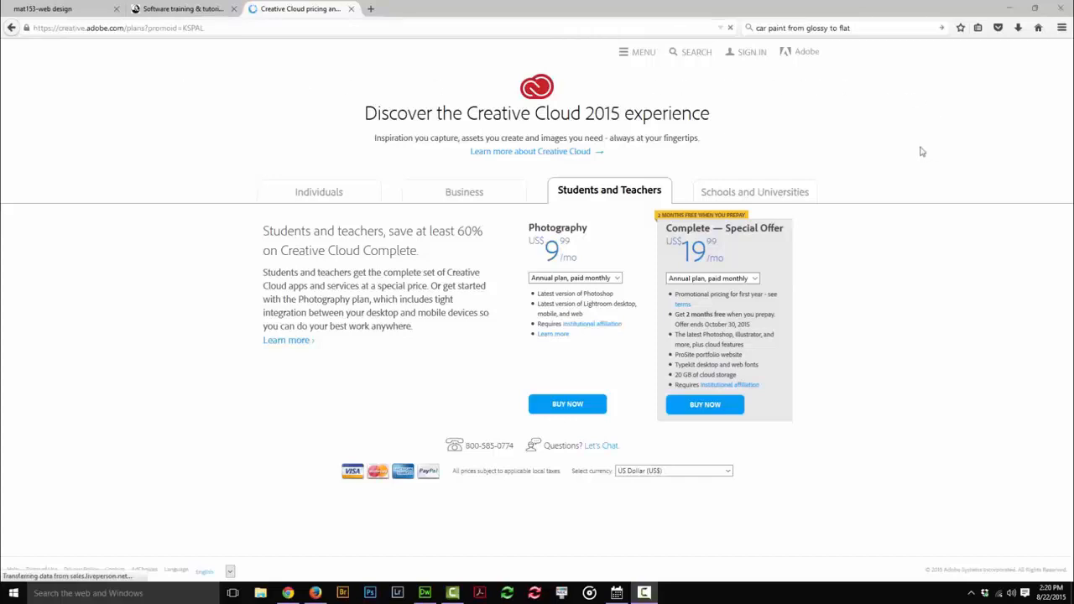
mouse_move(585, 217)
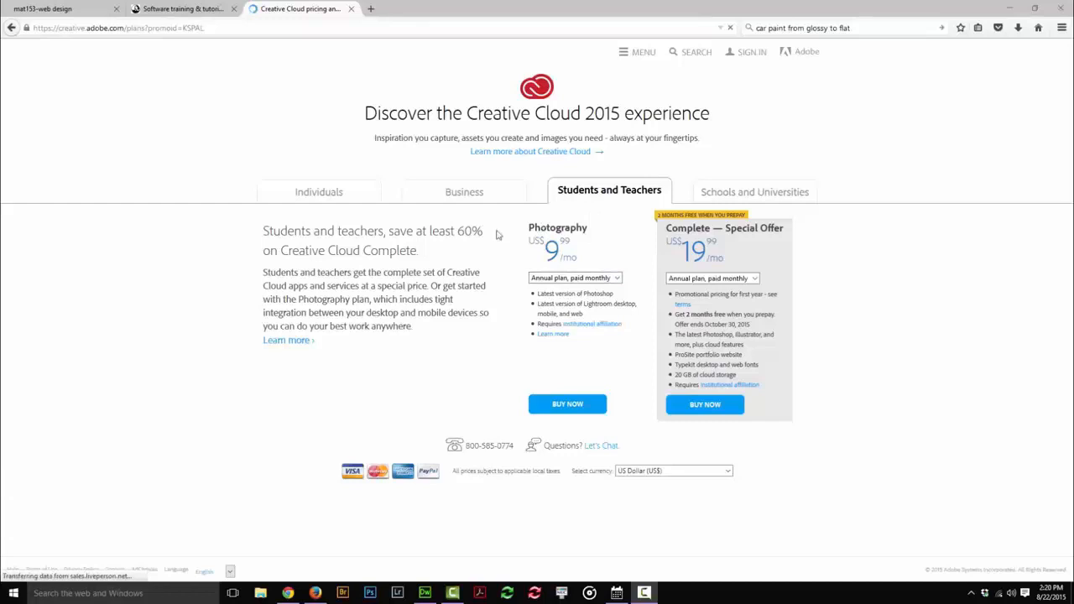
mouse_move(501, 264)
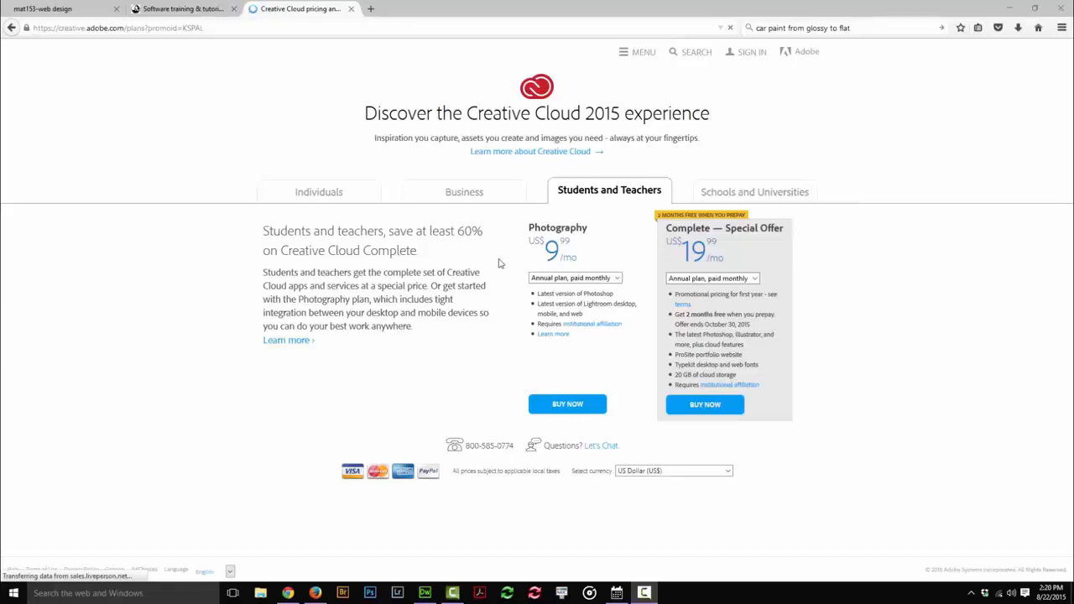
mouse_move(500, 228)
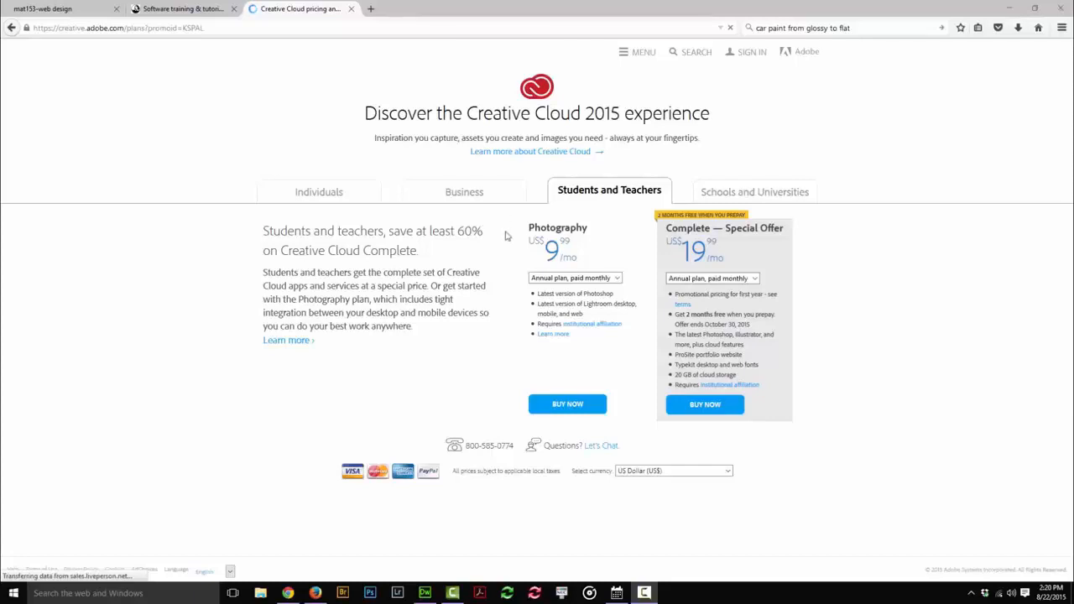
mouse_move(501, 224)
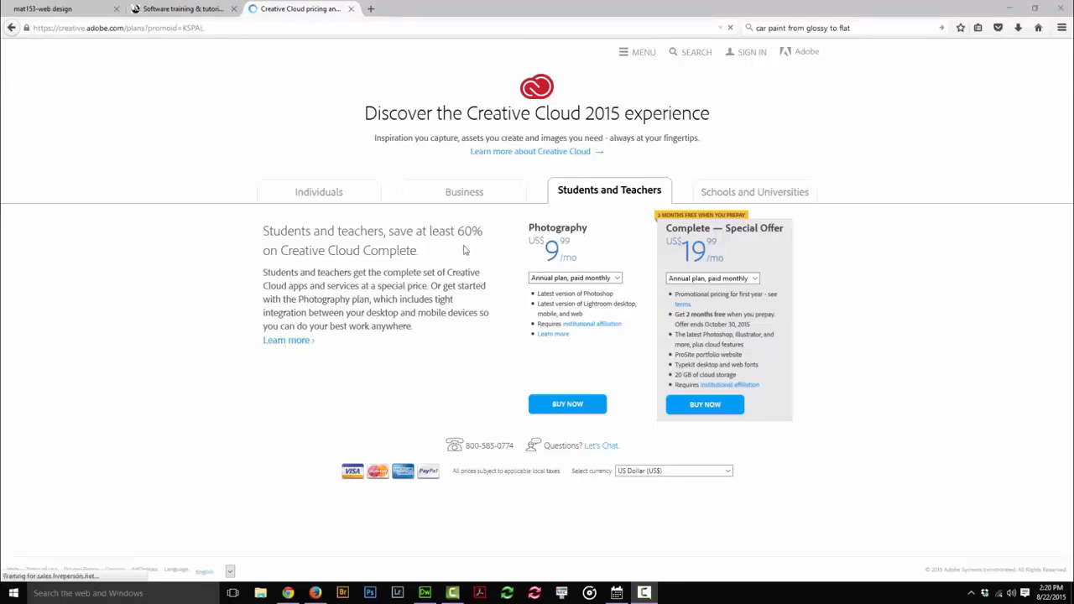
mouse_move(484, 275)
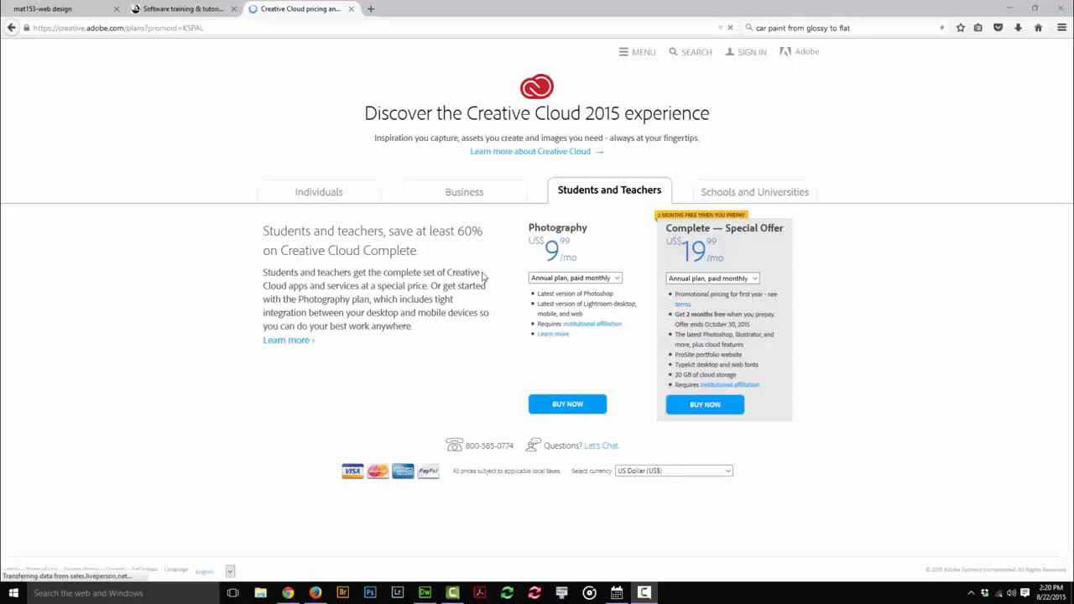
click(679, 10)
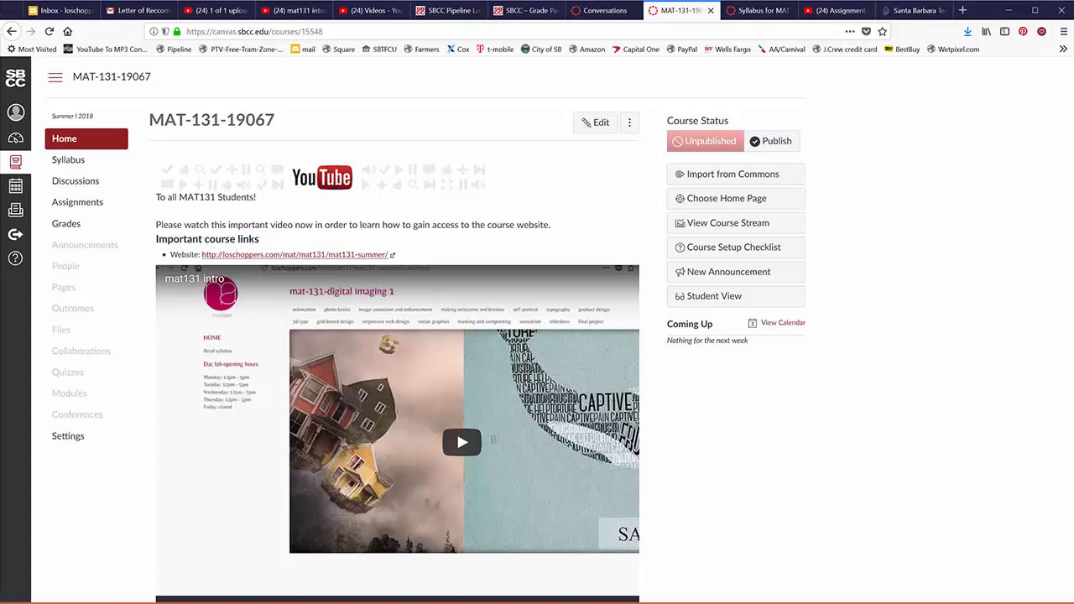
scroll(down, 3)
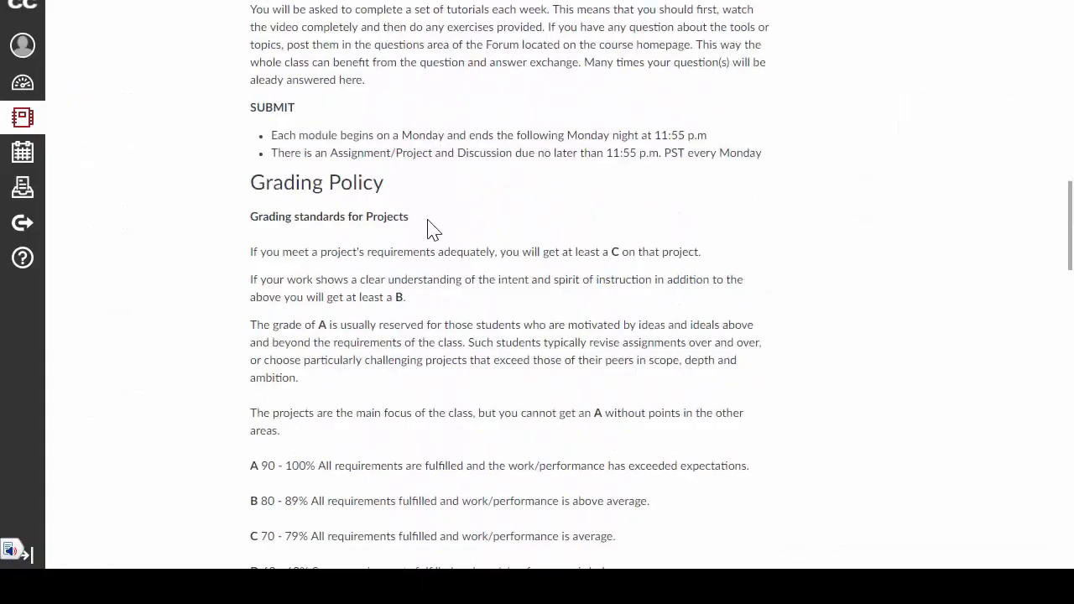
scroll(down, 3)
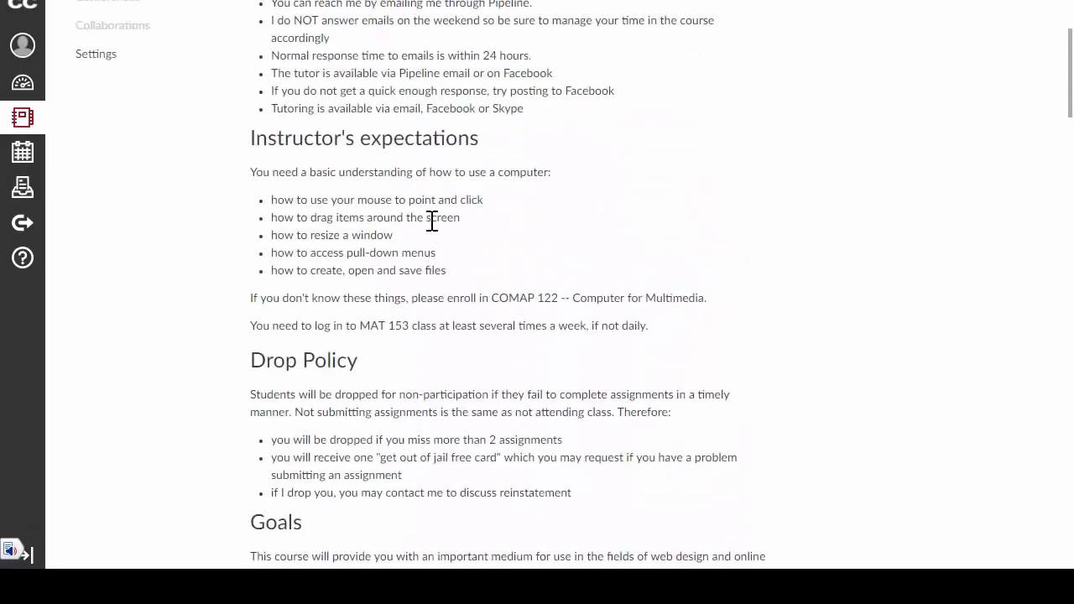
scroll(down, 3)
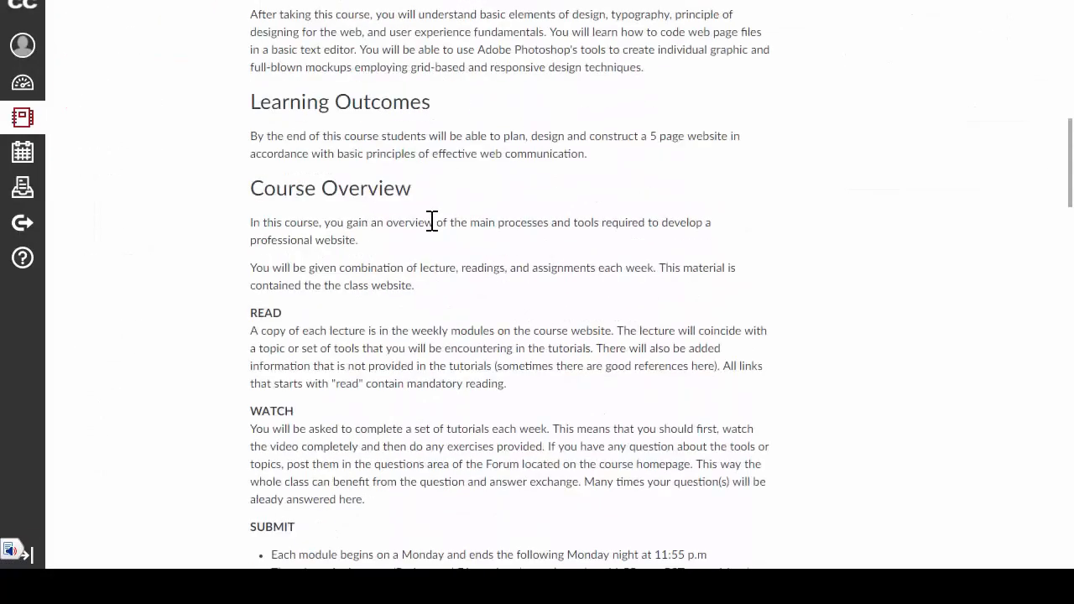
mouse_move(491, 243)
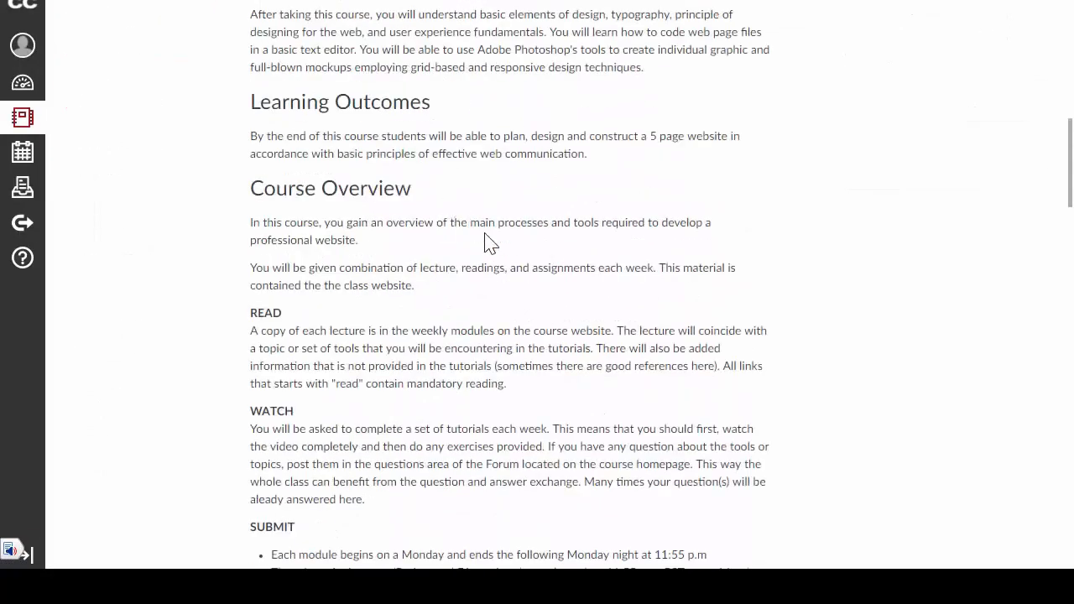
scroll(down, 3)
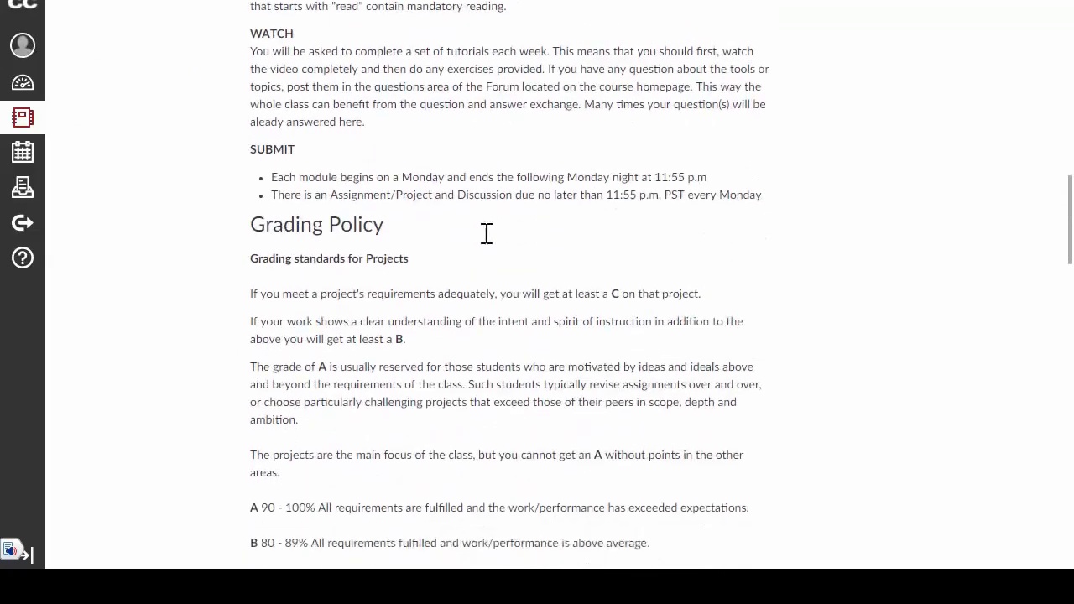
scroll(down, 3)
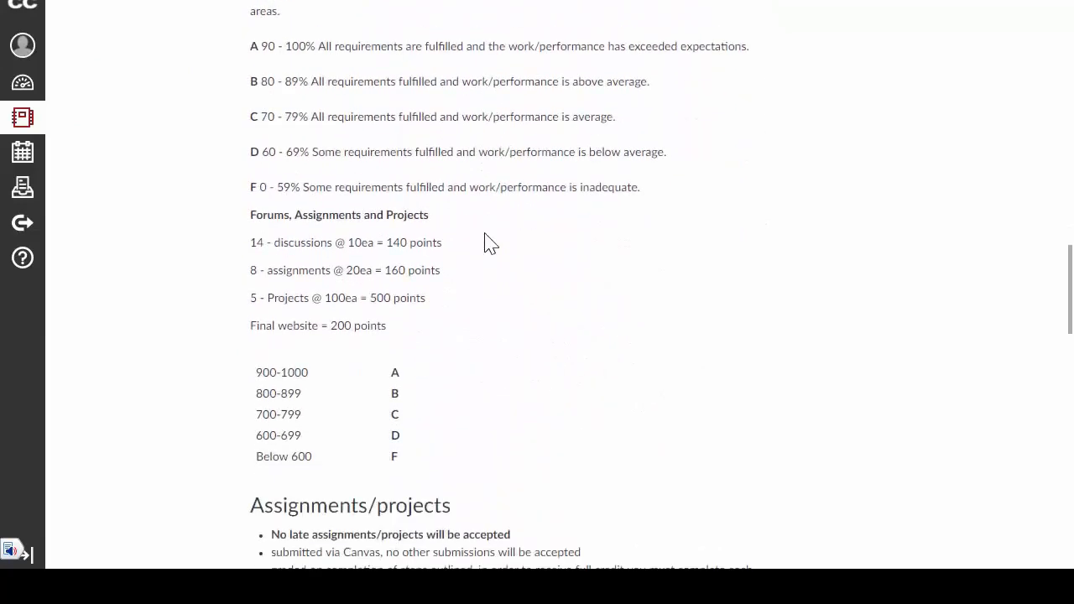
scroll(down, 3)
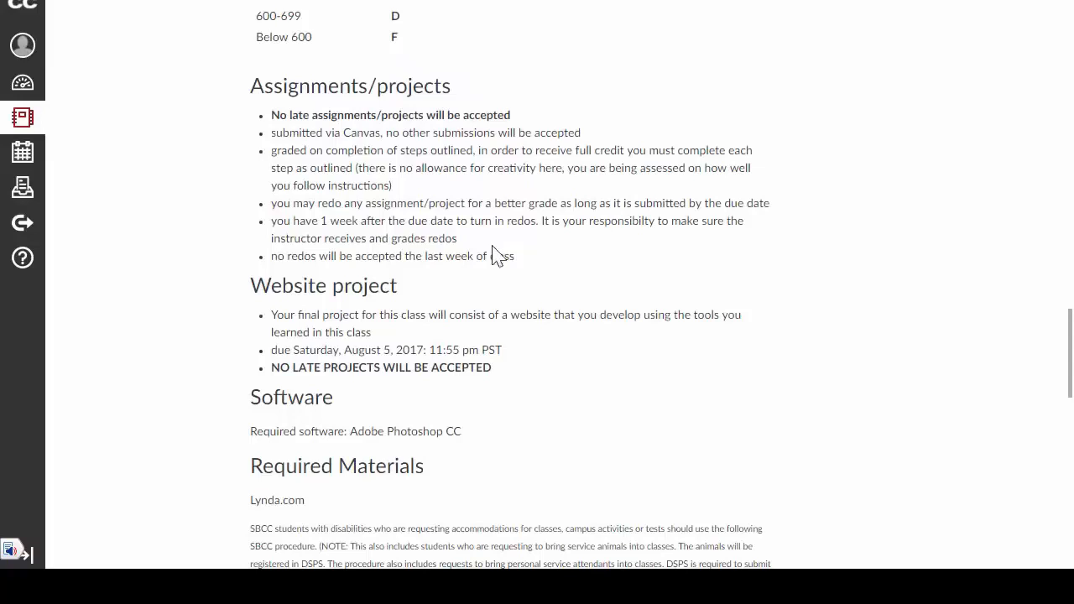
scroll(down, 3)
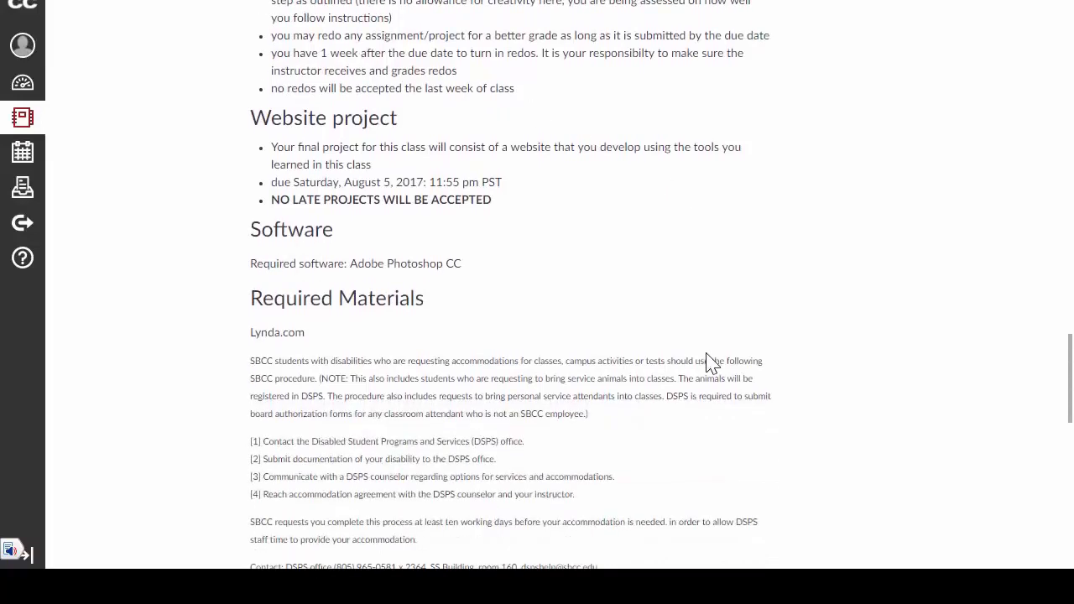
scroll(down, 3)
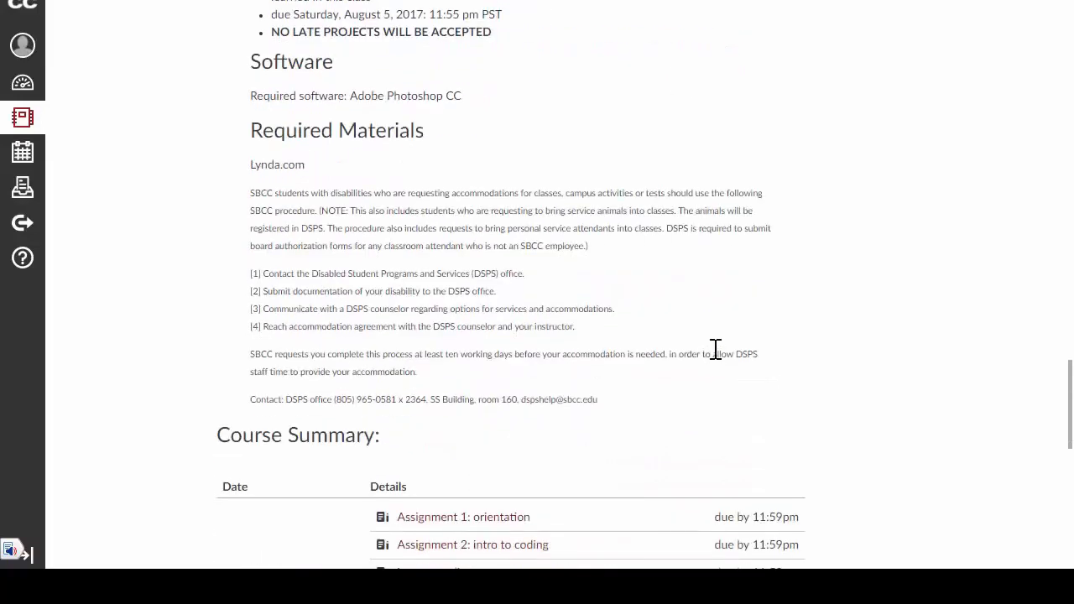
mouse_move(675, 258)
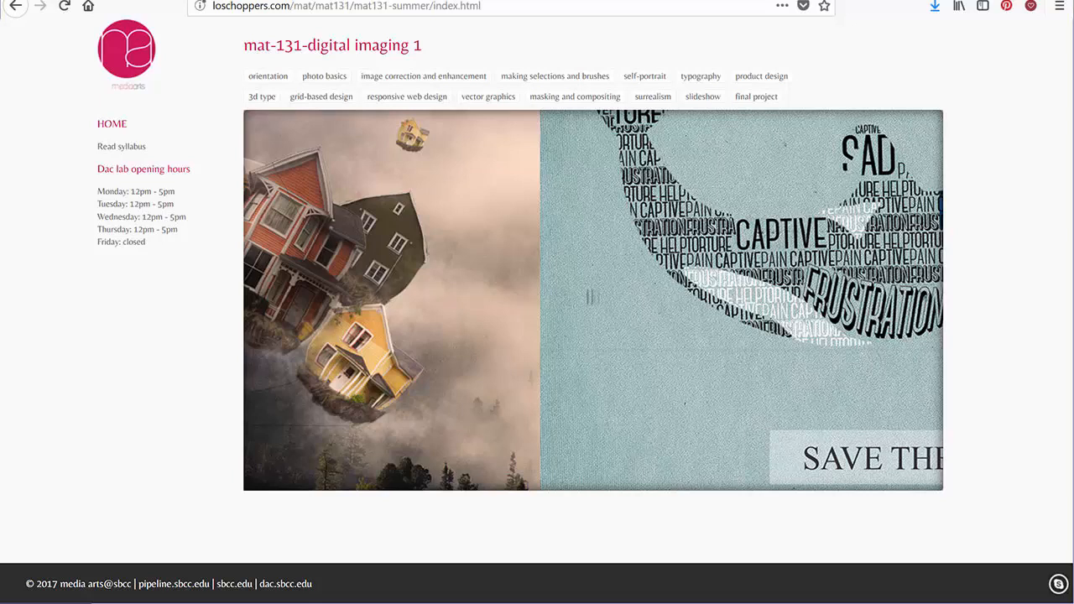
- Follow the media arts logo from the MAT-131 Digital Imaging 1 site to the department homepage
click(267, 75)
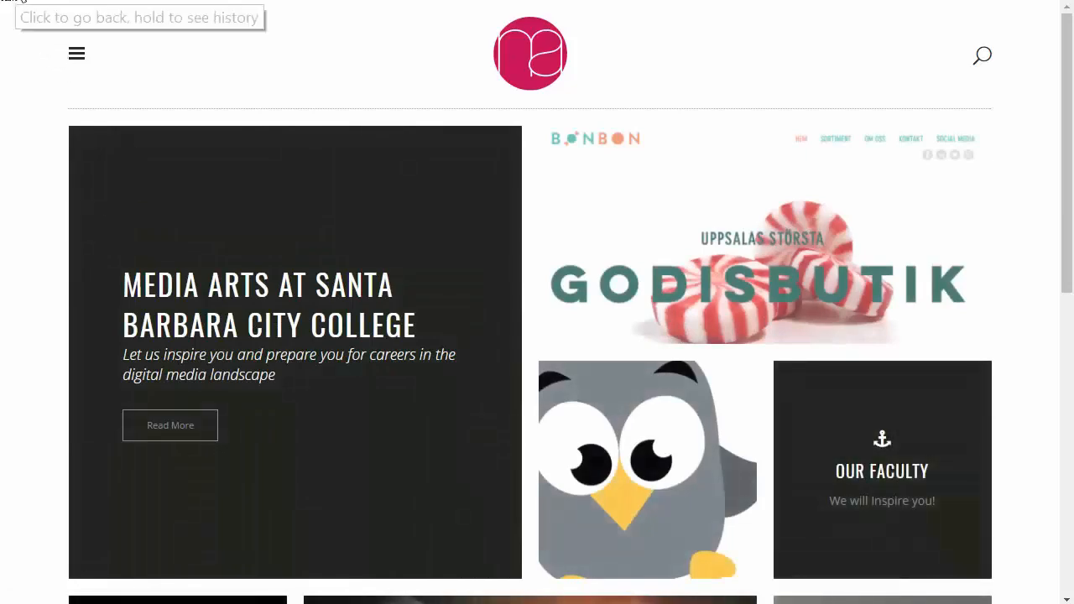
click(659, 13)
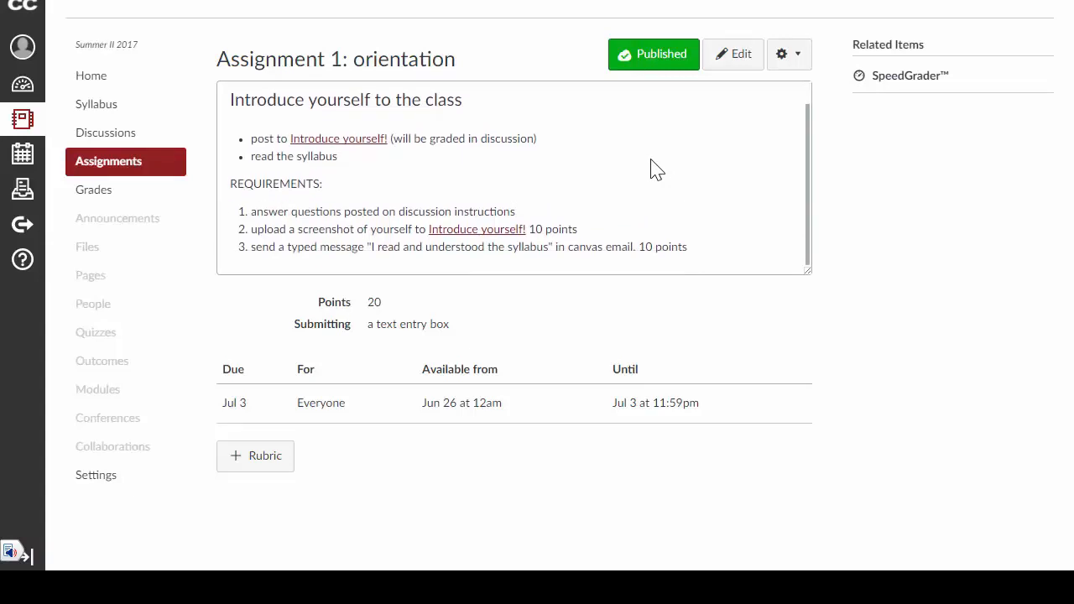
mouse_move(724, 179)
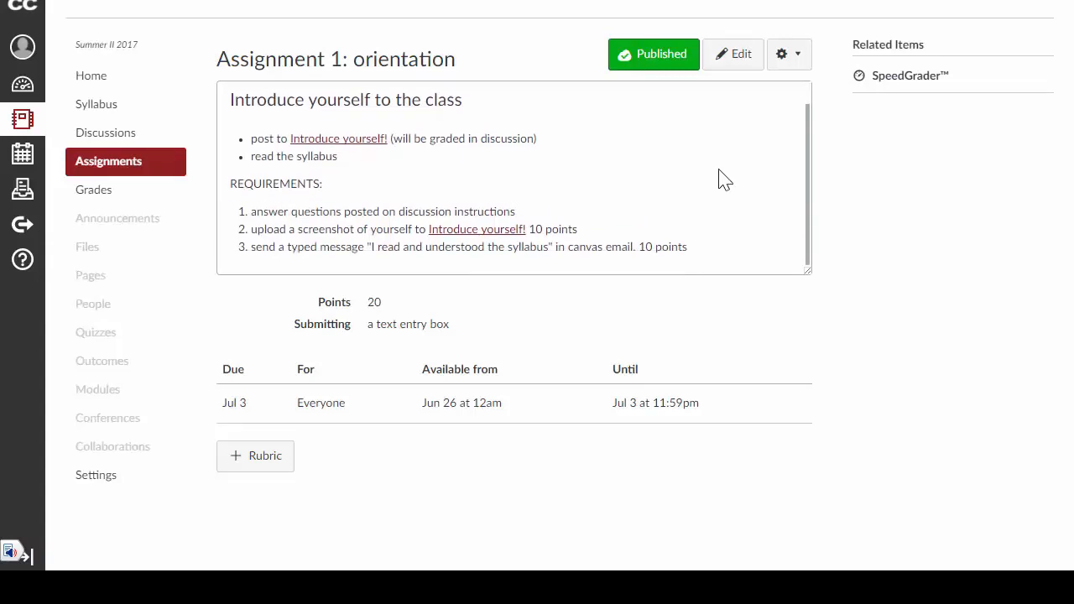
mouse_move(558, 167)
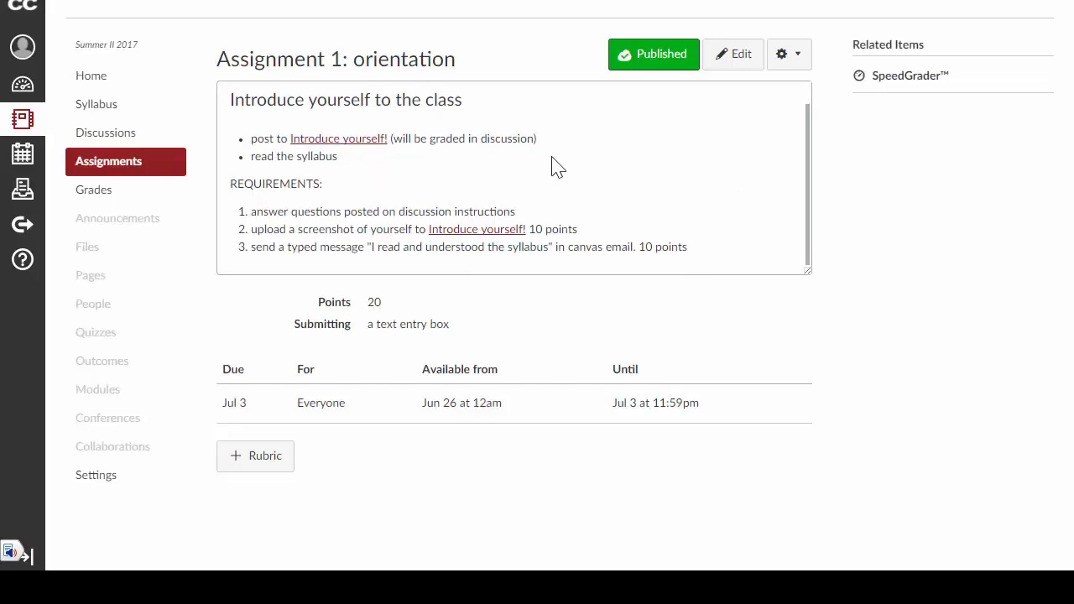
mouse_move(395, 194)
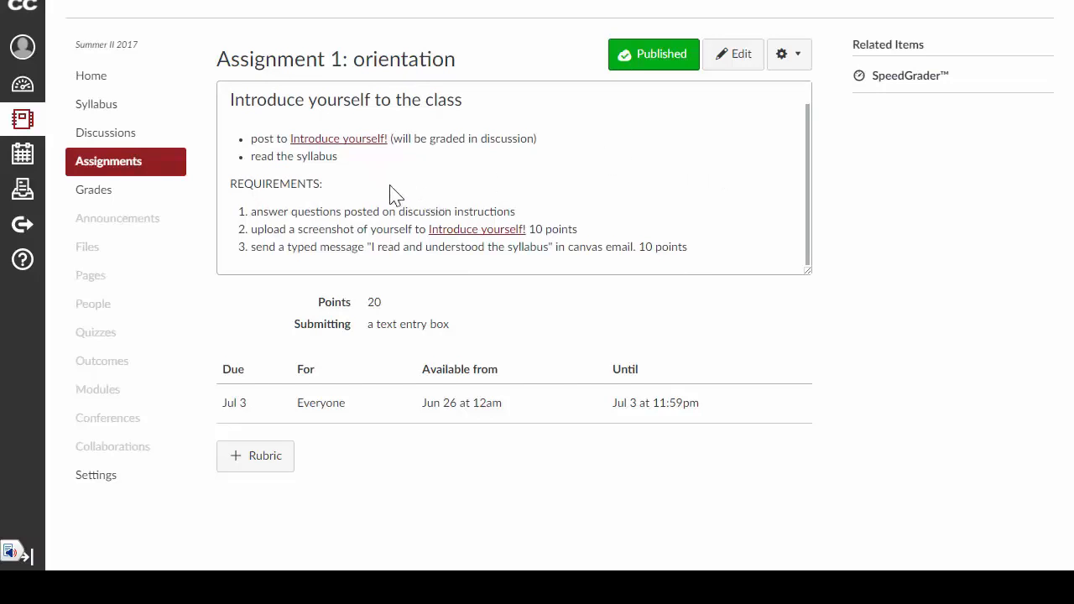
mouse_move(407, 180)
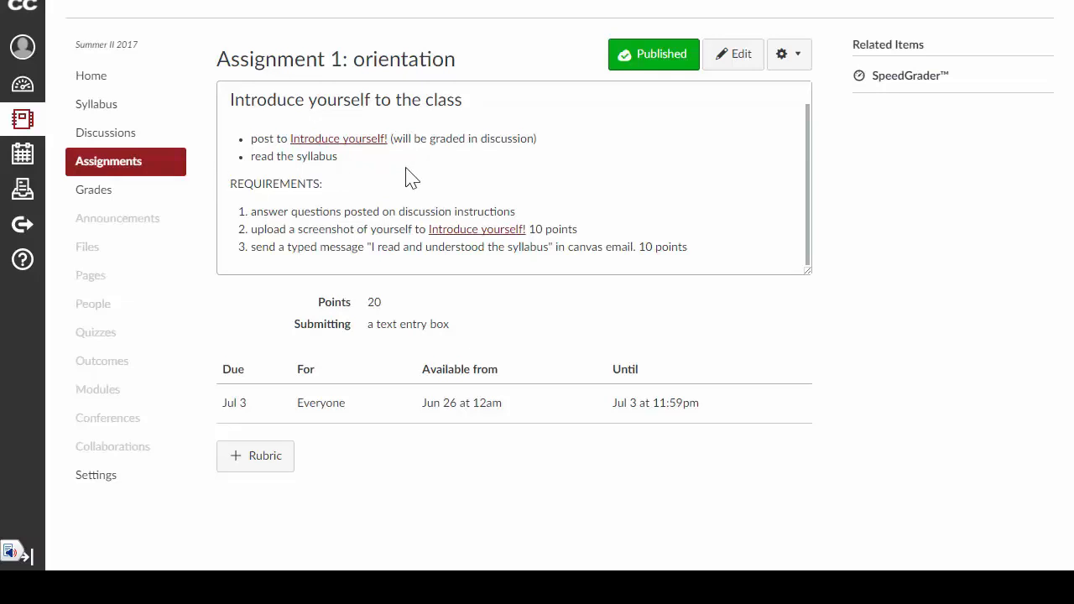
mouse_move(578, 227)
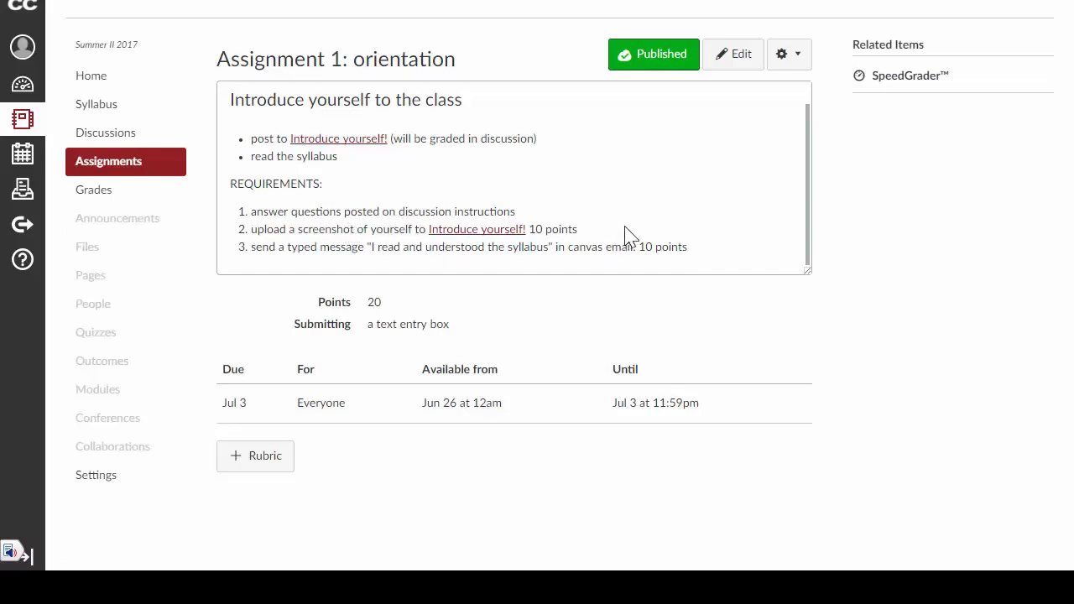
mouse_move(612, 234)
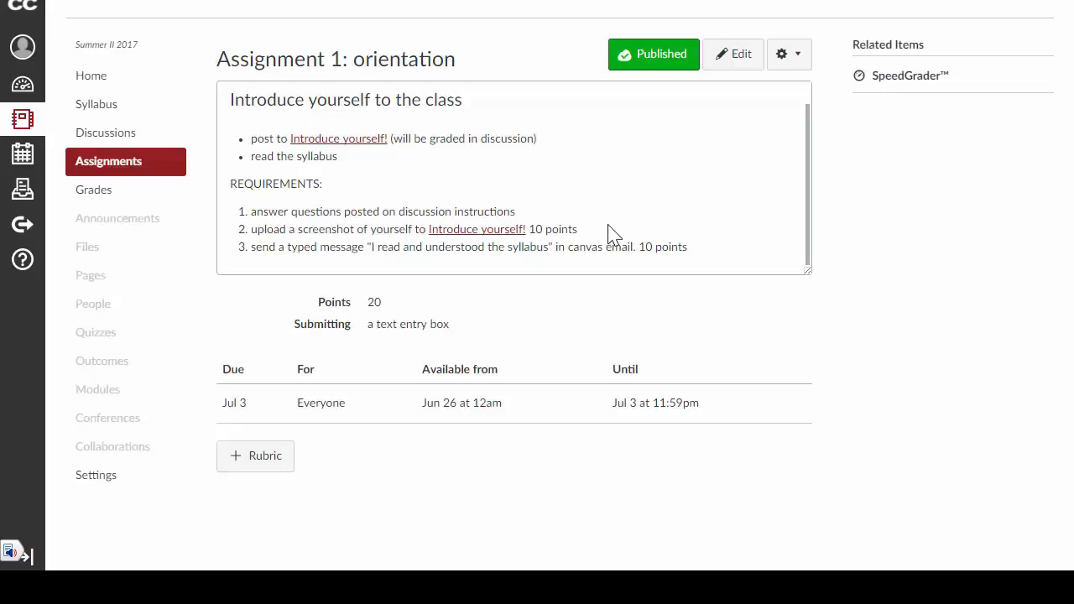
mouse_move(417, 263)
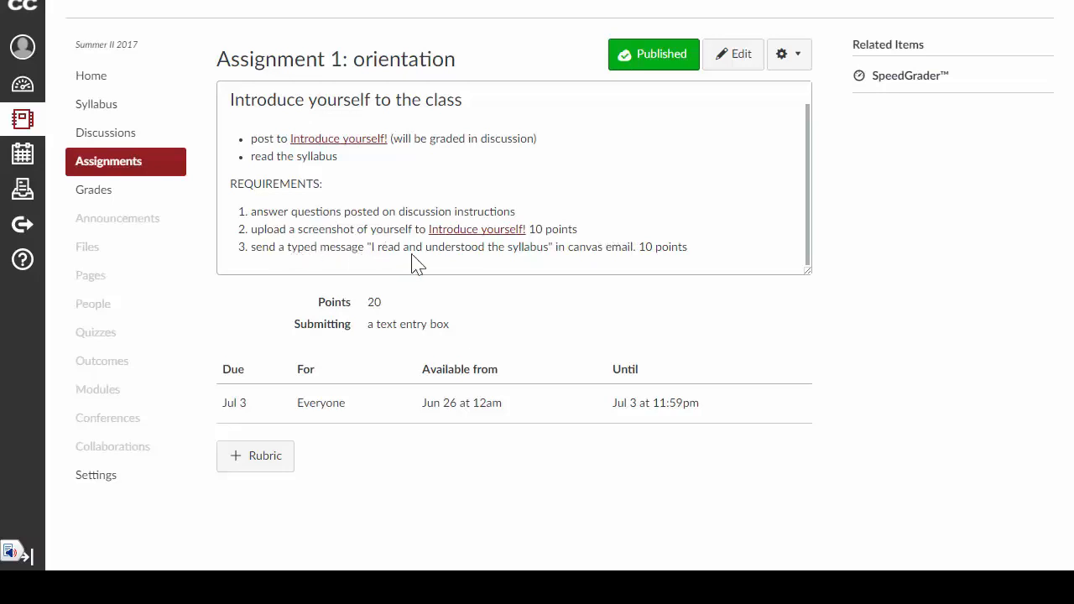
mouse_move(499, 275)
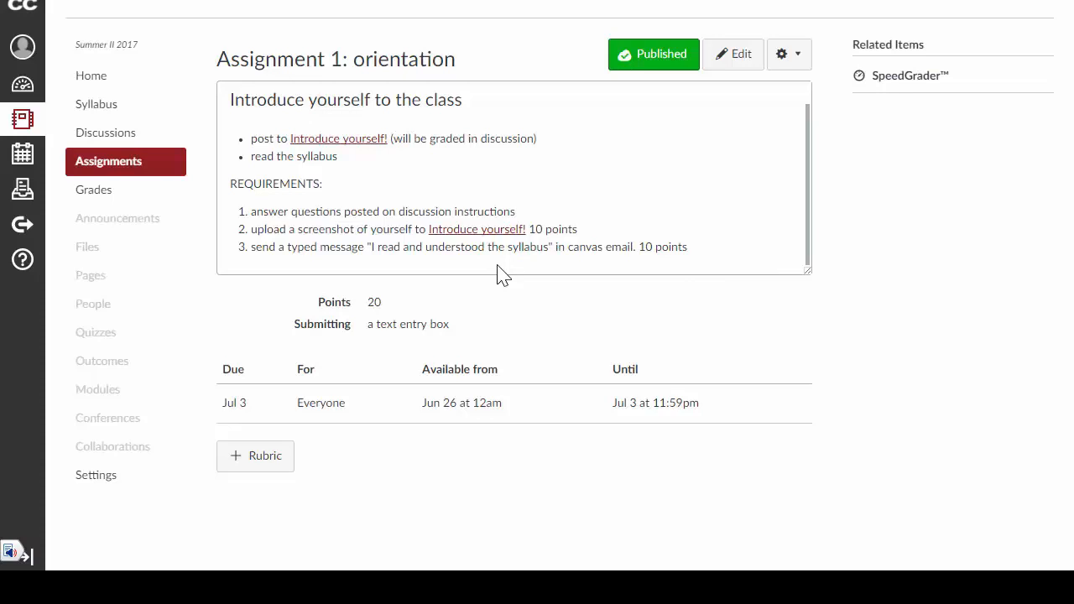
mouse_move(678, 269)
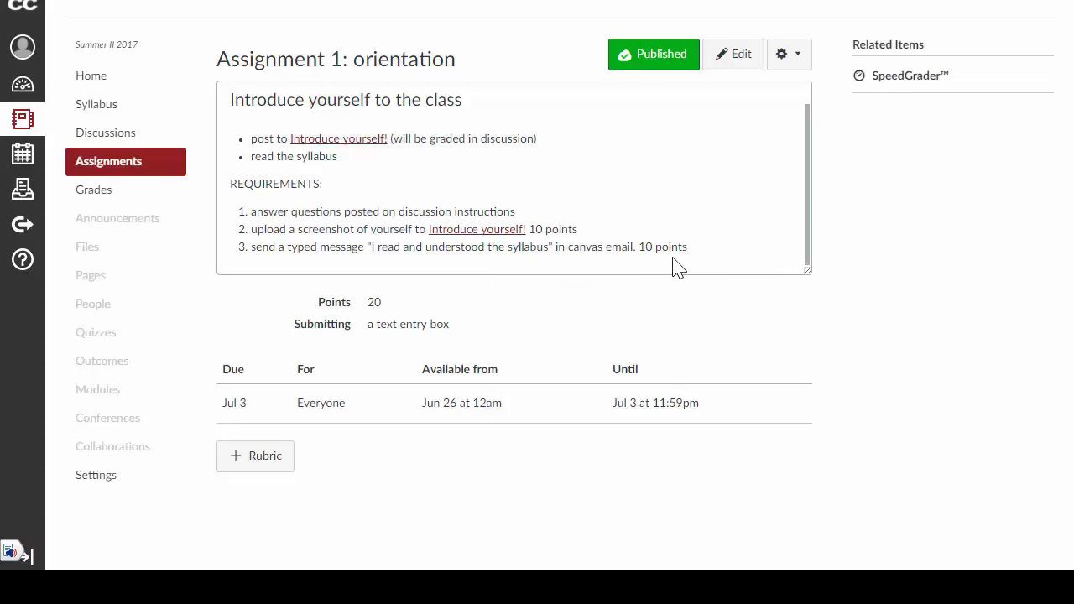
mouse_move(724, 260)
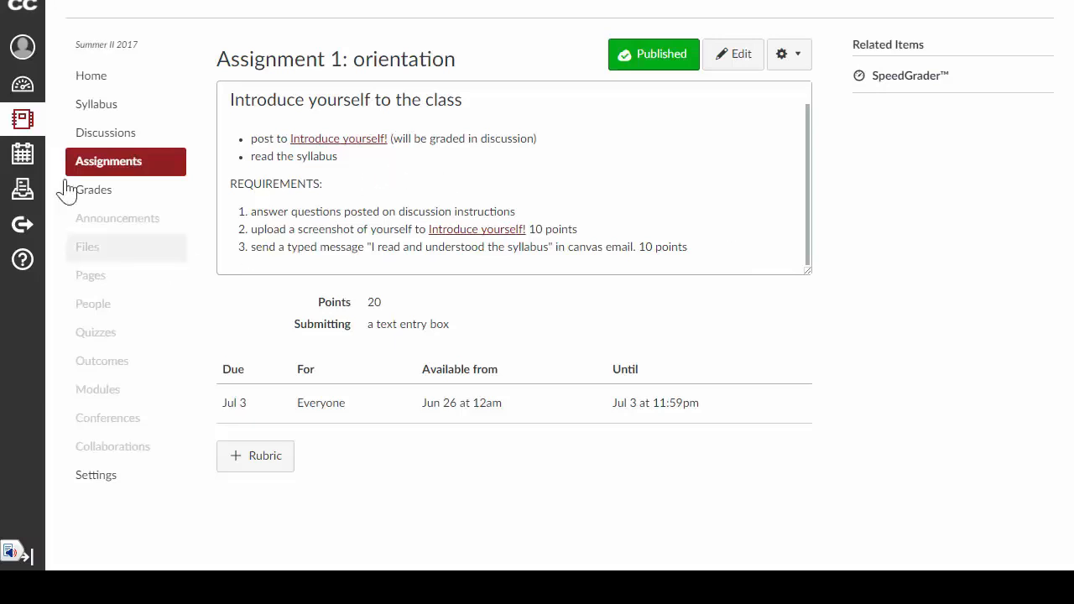
mouse_move(23, 188)
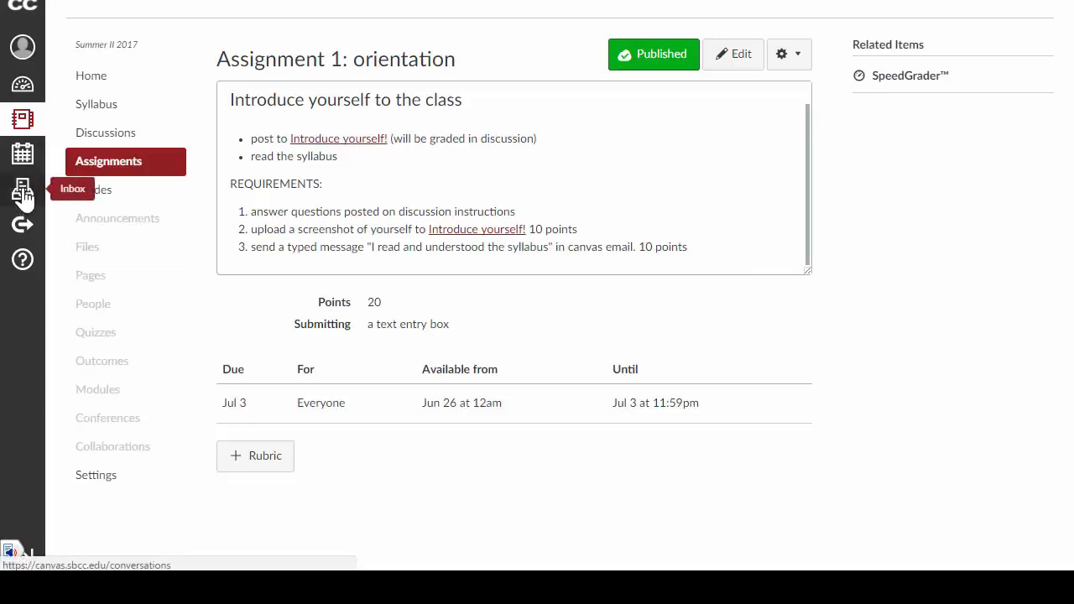
click(22, 188)
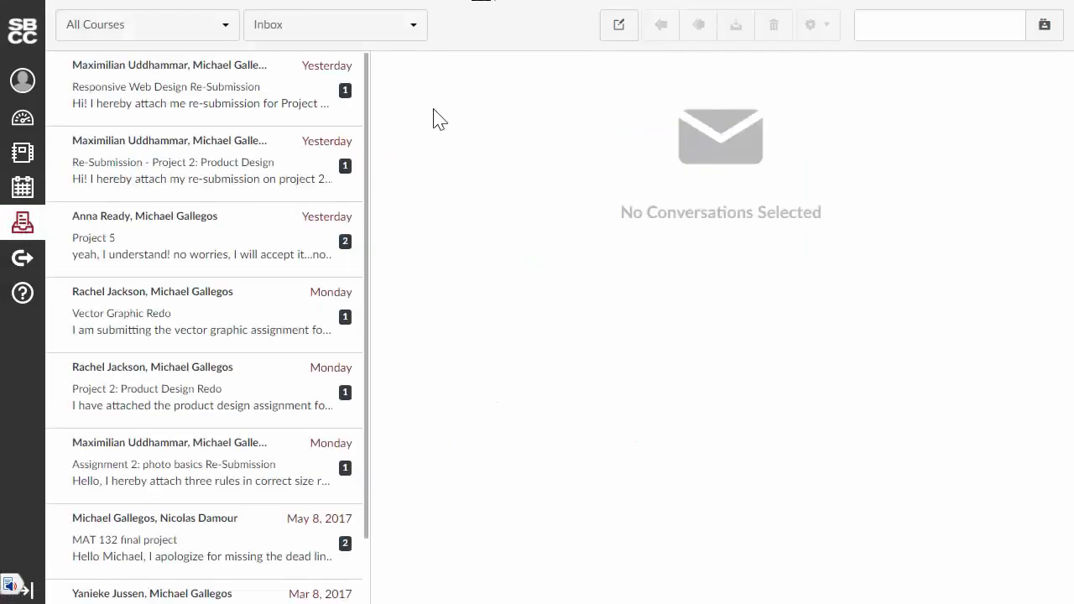
mouse_move(477, 331)
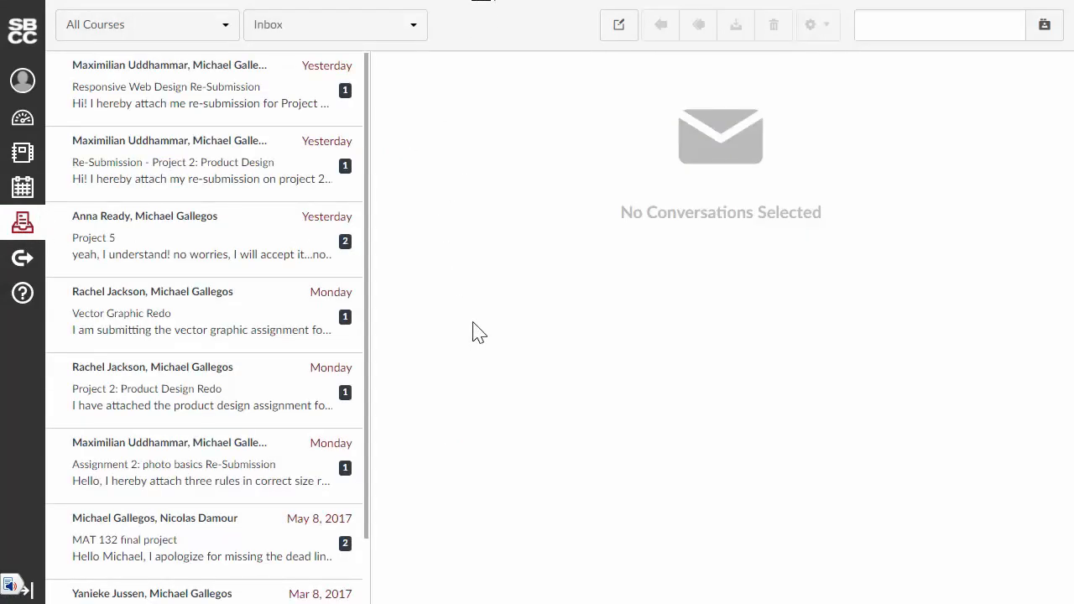
mouse_move(516, 229)
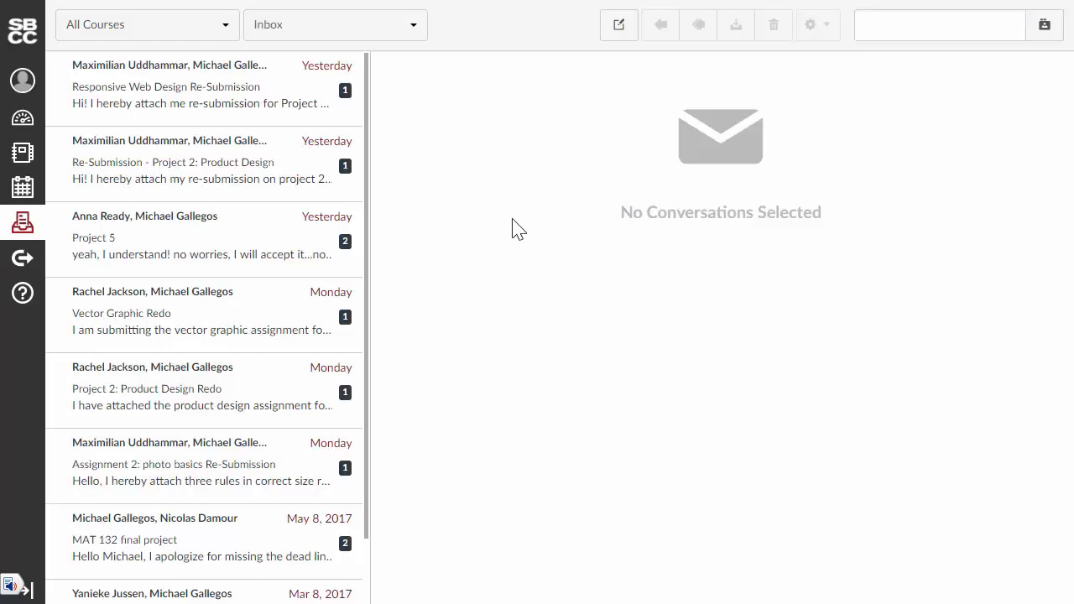
mouse_move(618, 25)
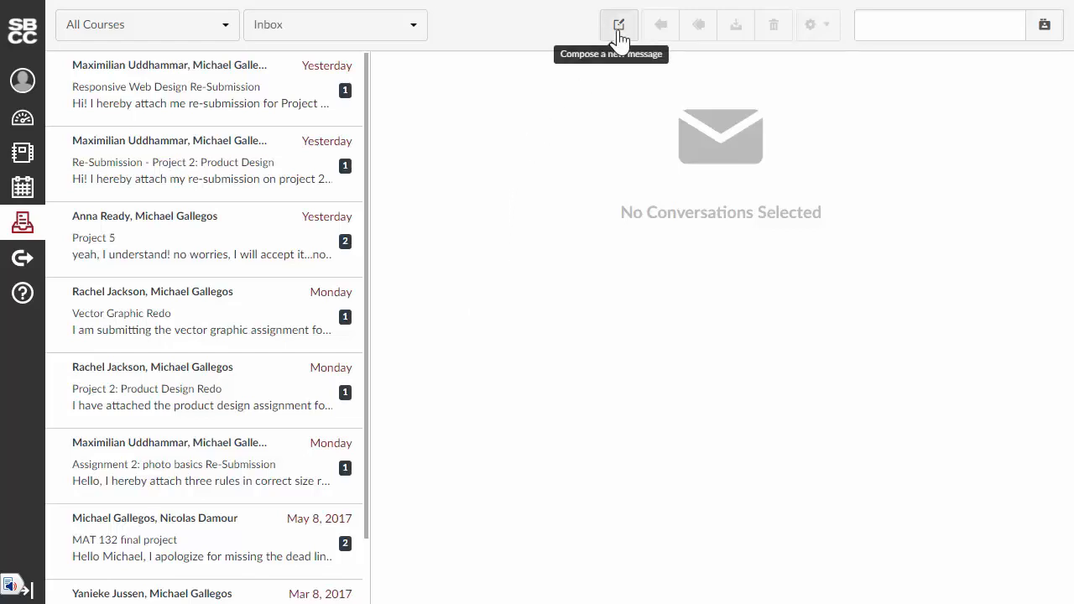
click(617, 25)
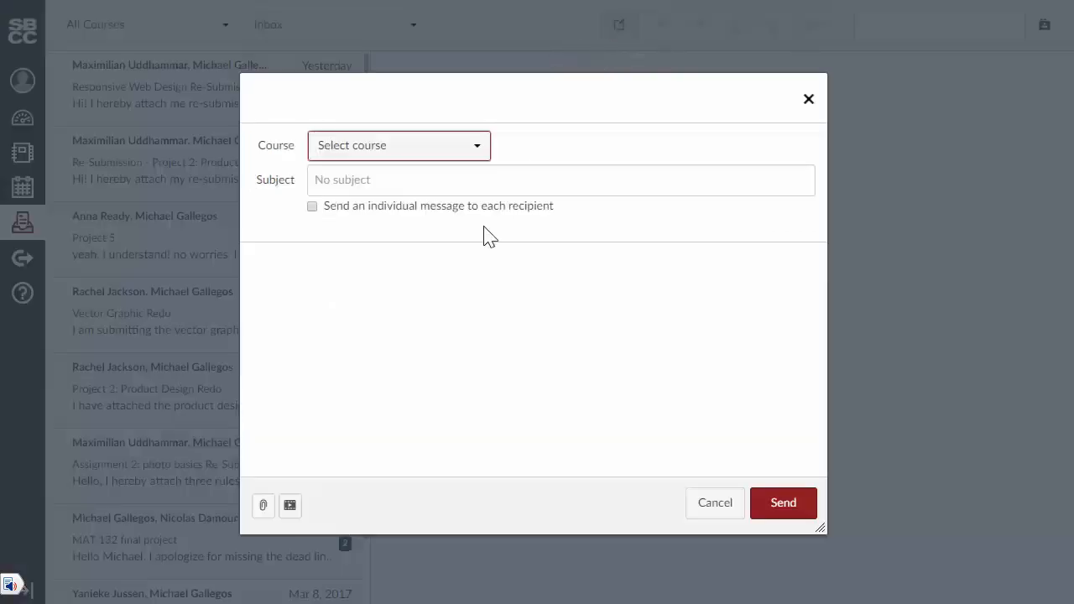
click(399, 145)
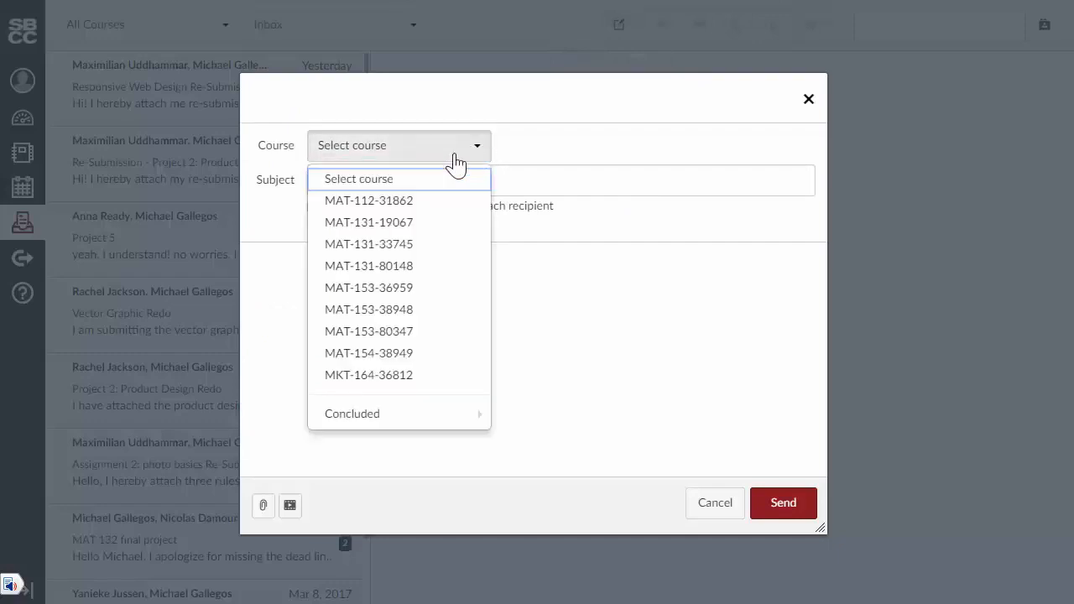
click(368, 199)
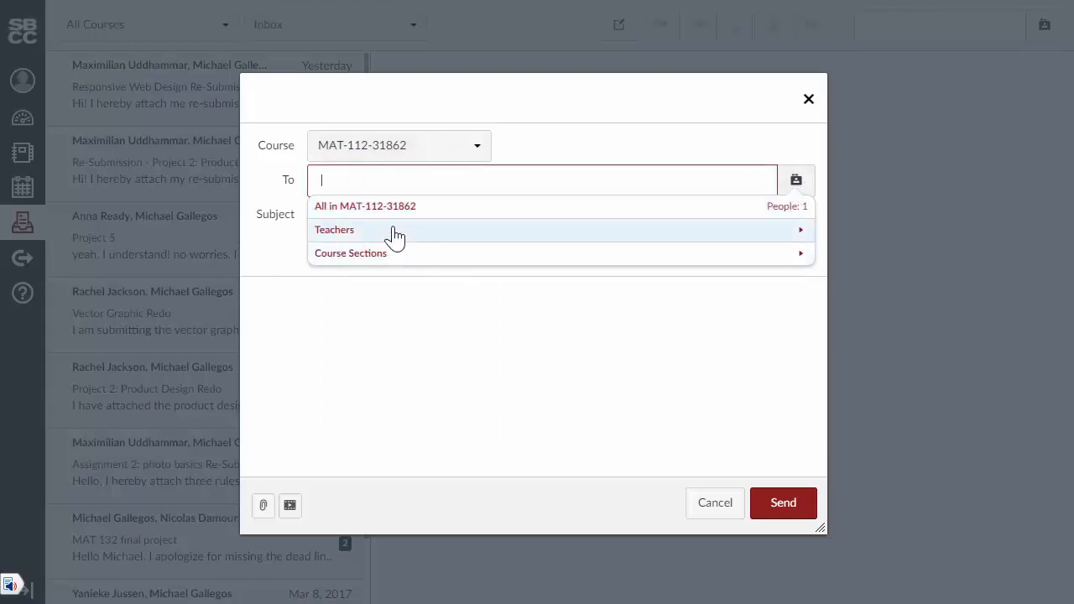
click(334, 229)
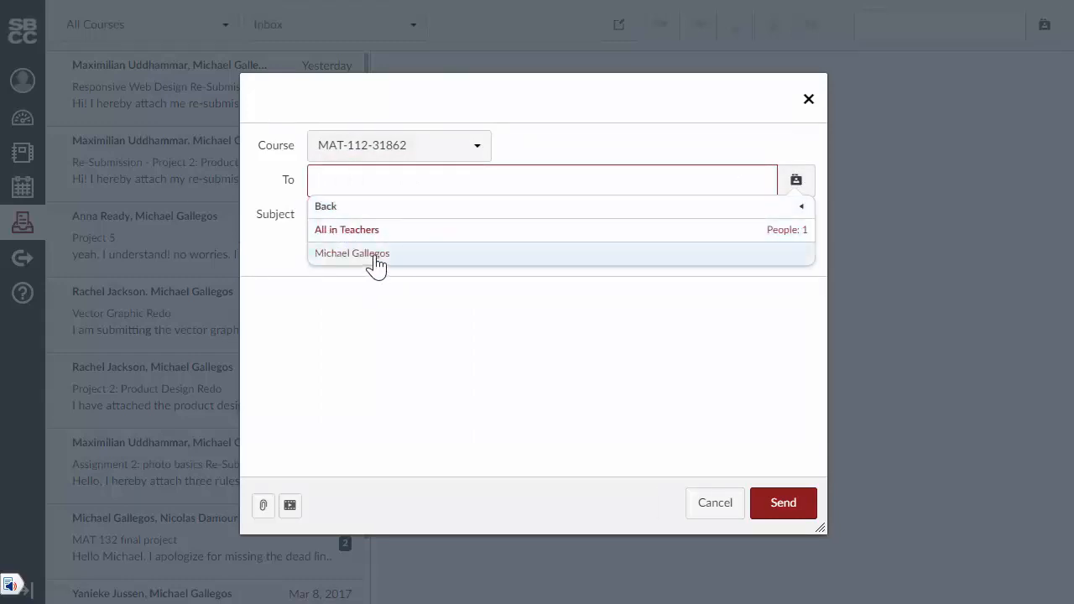
click(351, 252)
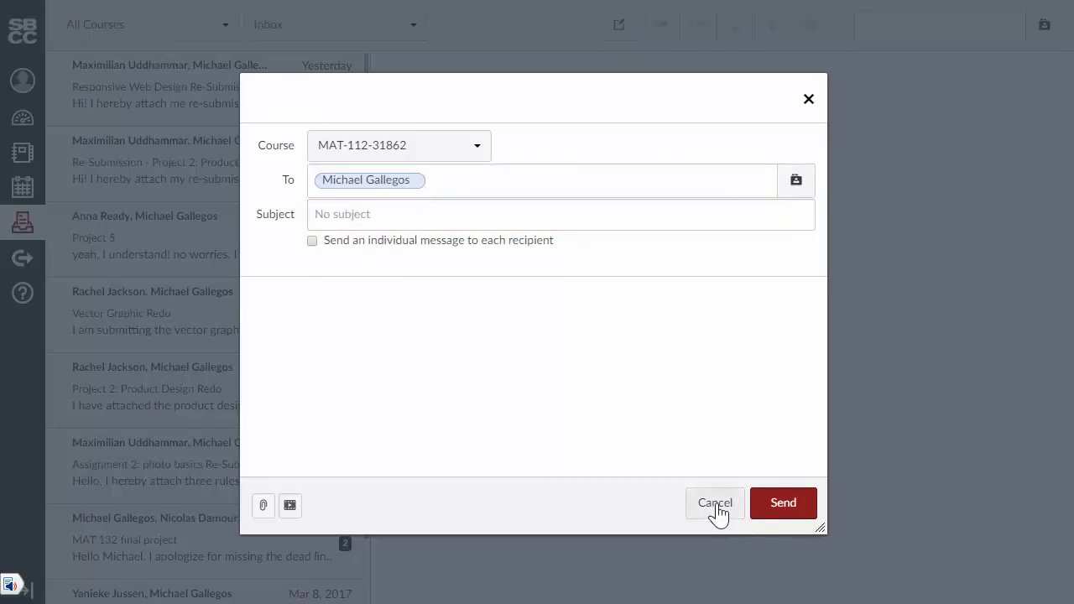
click(715, 503)
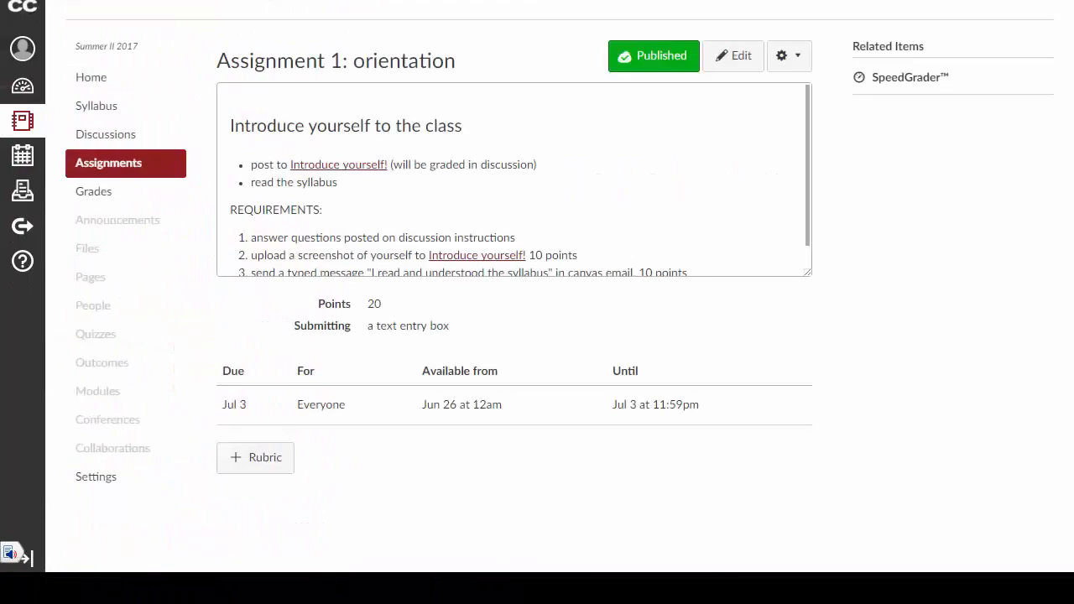
click(658, 12)
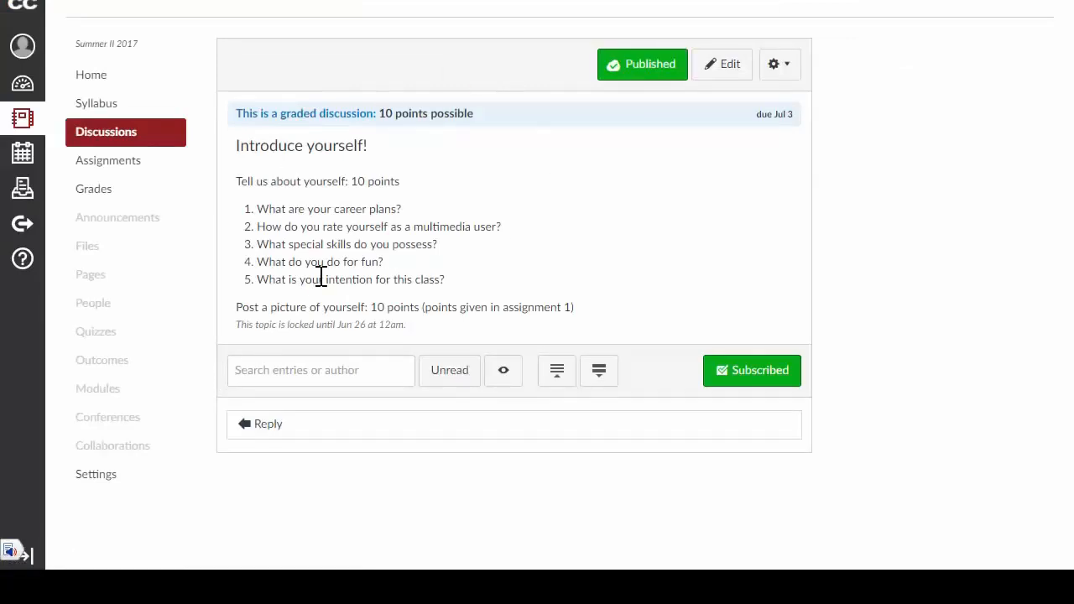
mouse_move(632, 231)
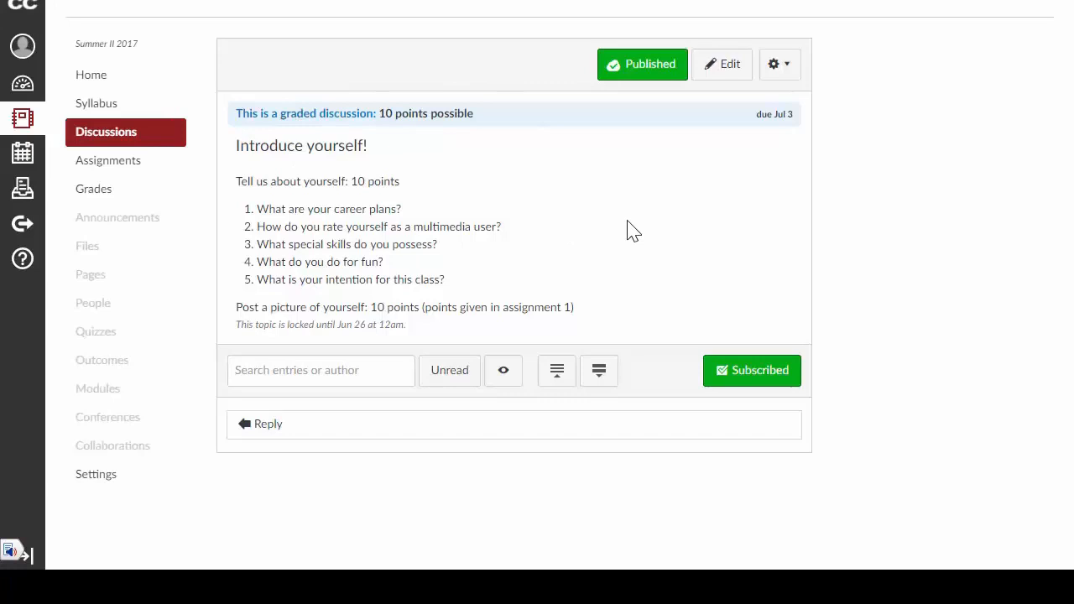
mouse_move(449, 300)
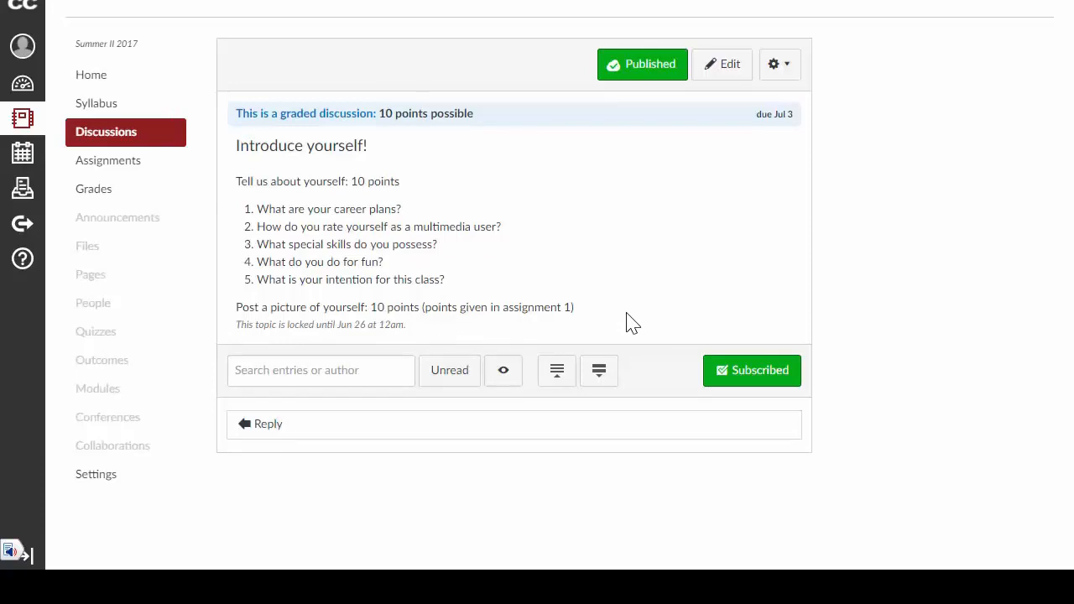
mouse_move(643, 324)
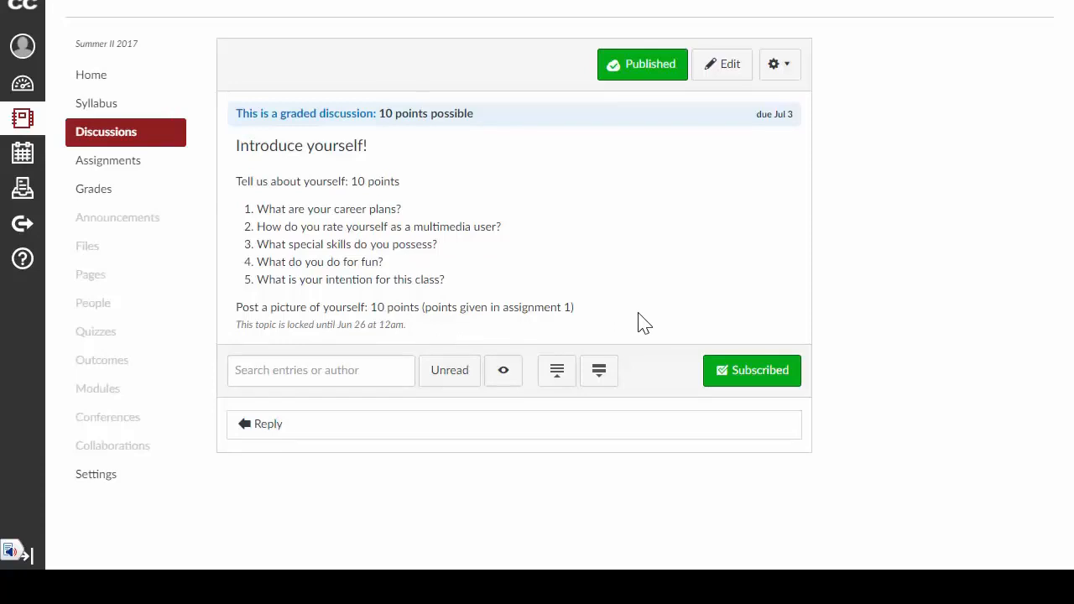
mouse_move(521, 287)
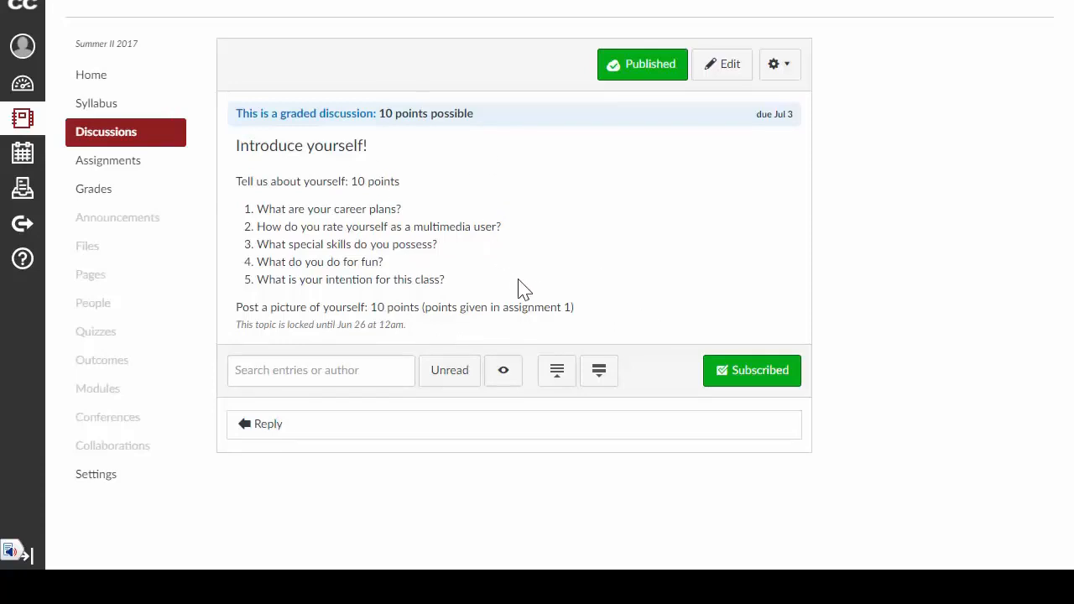
mouse_move(537, 291)
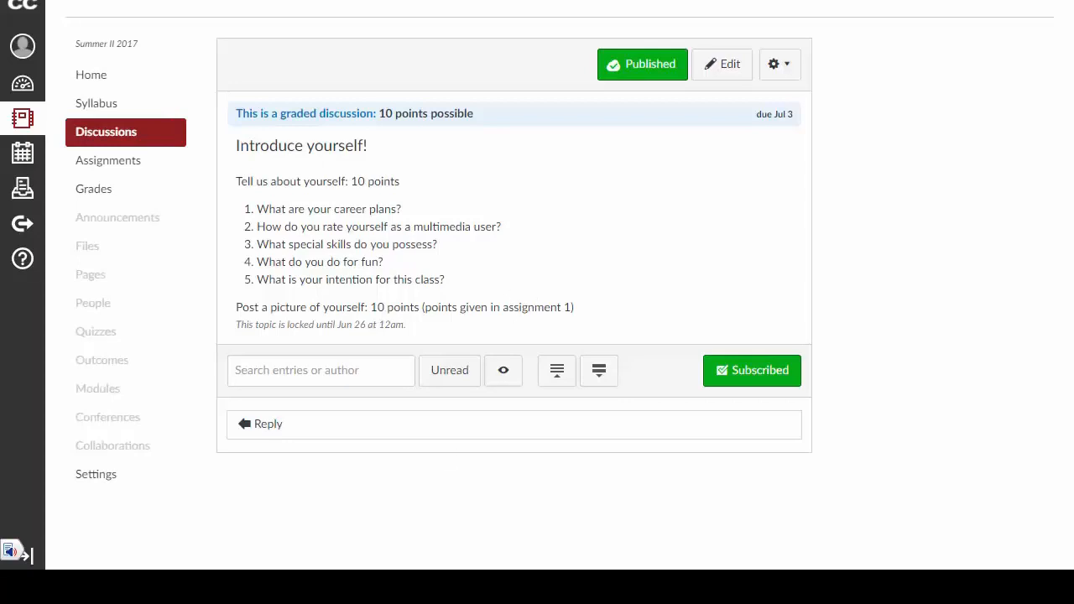
mouse_move(90, 75)
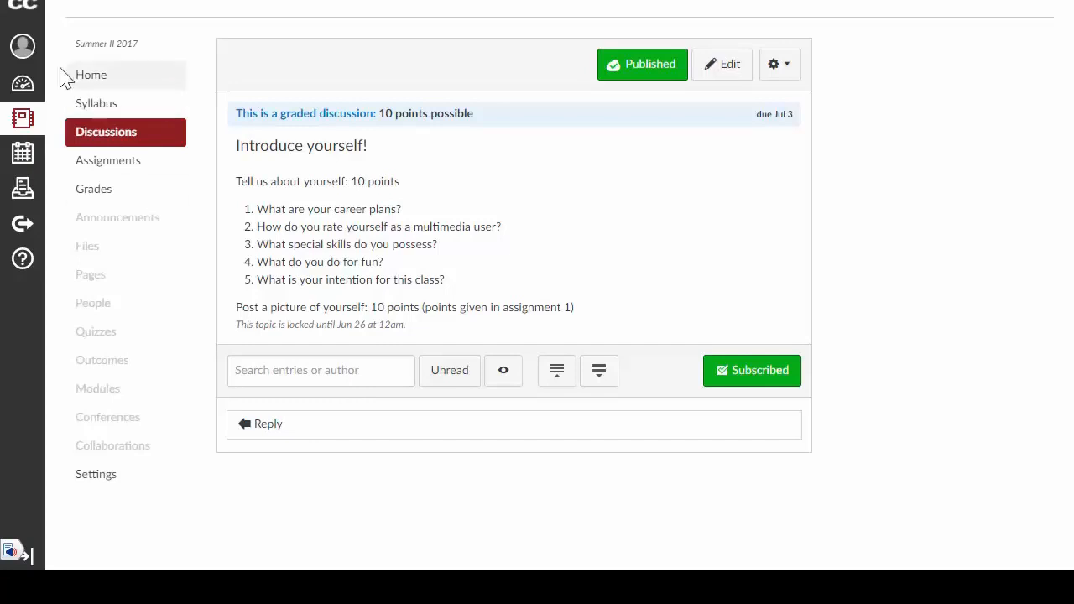
mouse_move(23, 46)
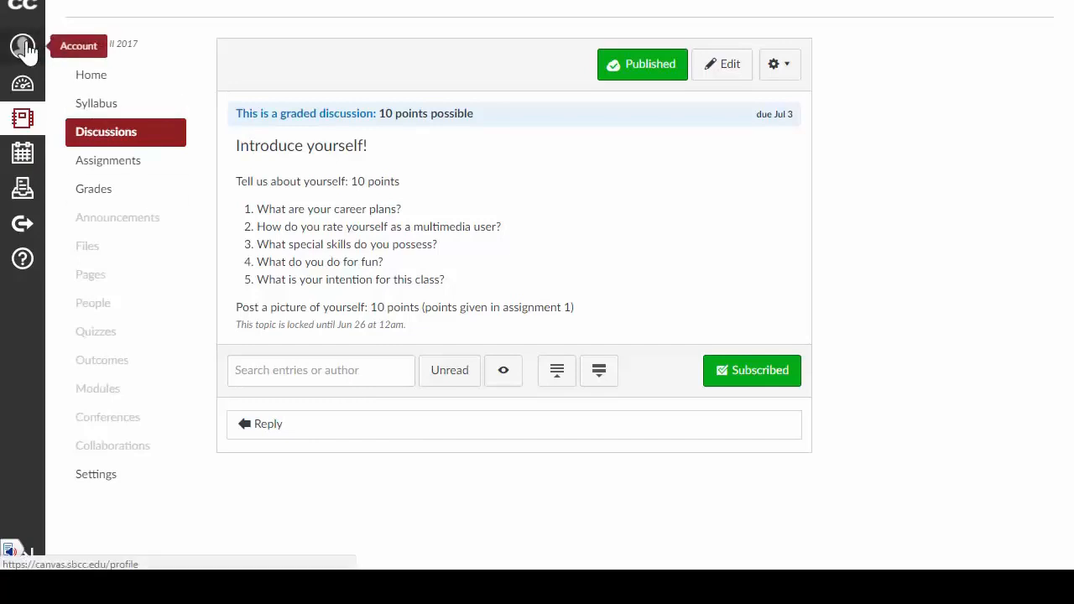
- Open Files from the Account panel to view My Files and course folders
click(22, 46)
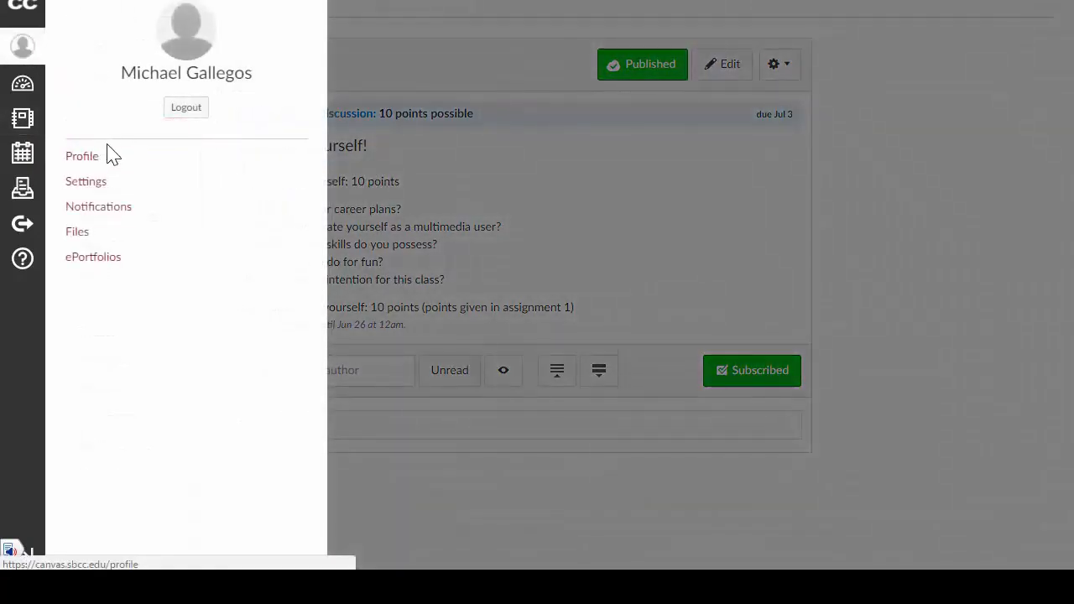
click(76, 231)
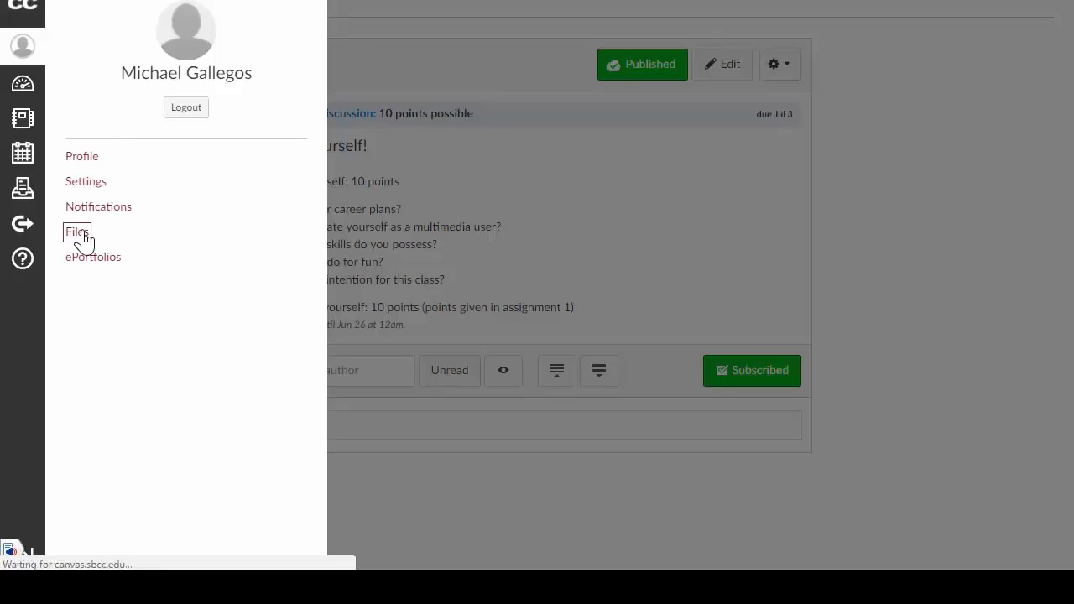
click(76, 231)
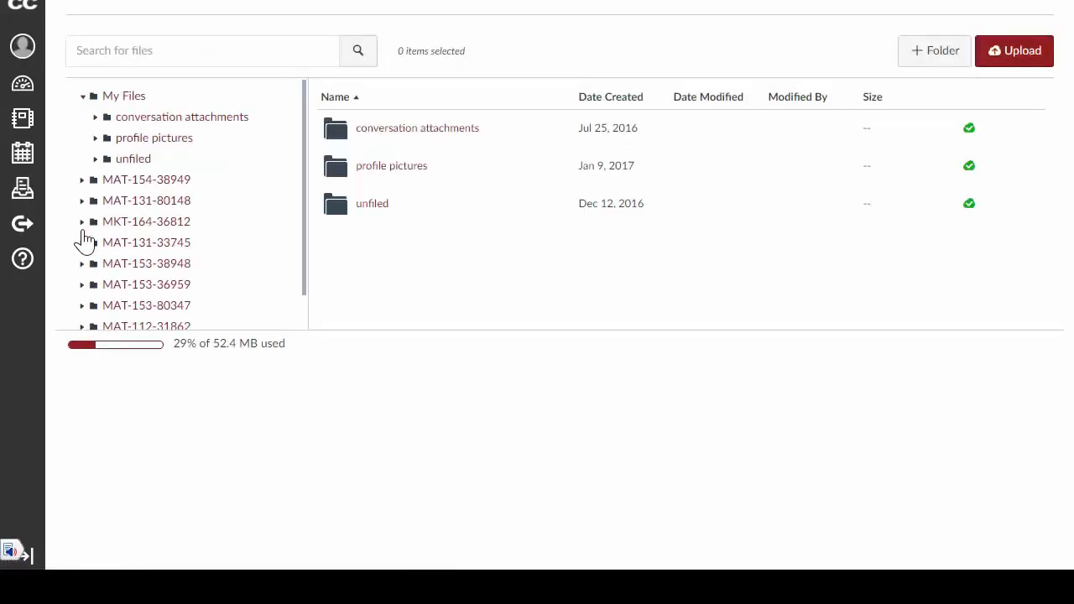
mouse_move(558, 342)
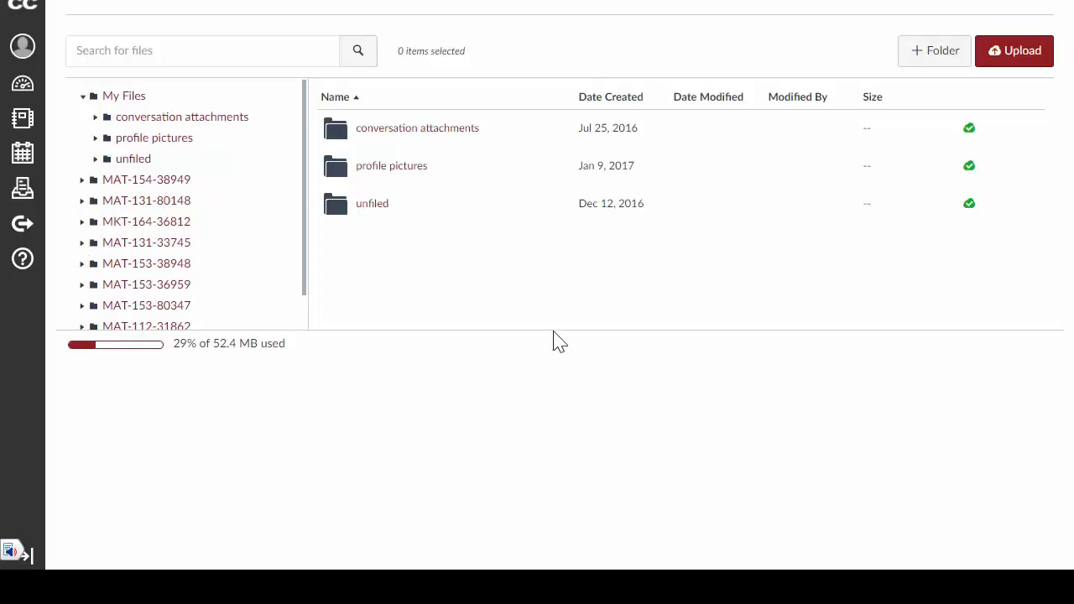
mouse_move(1015, 51)
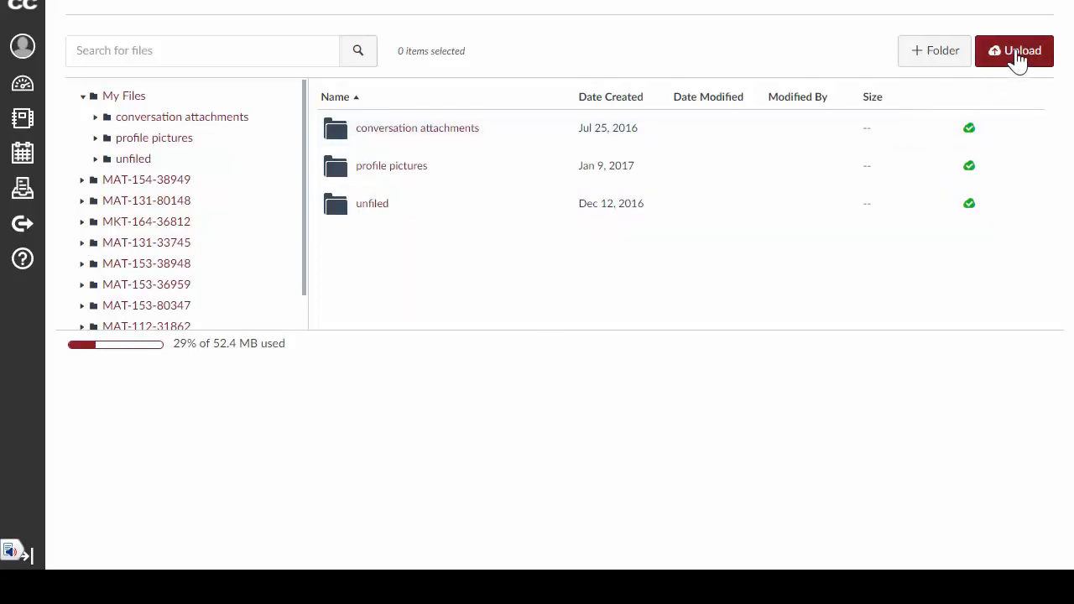
- Upload Walker_Product.jpg from the Desktop into My Files
click(1014, 50)
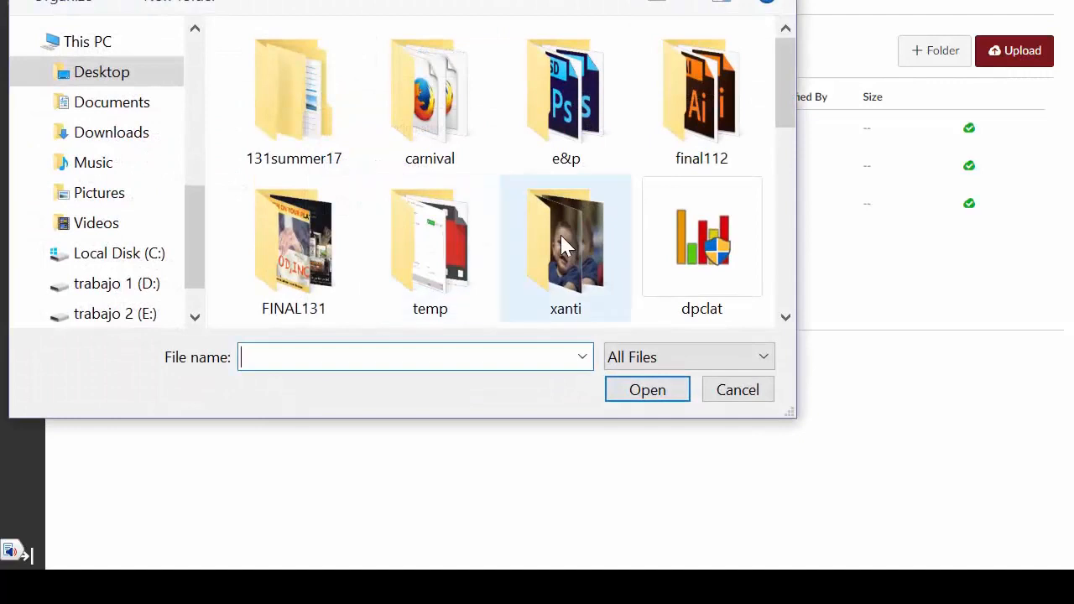
double_click(565, 239)
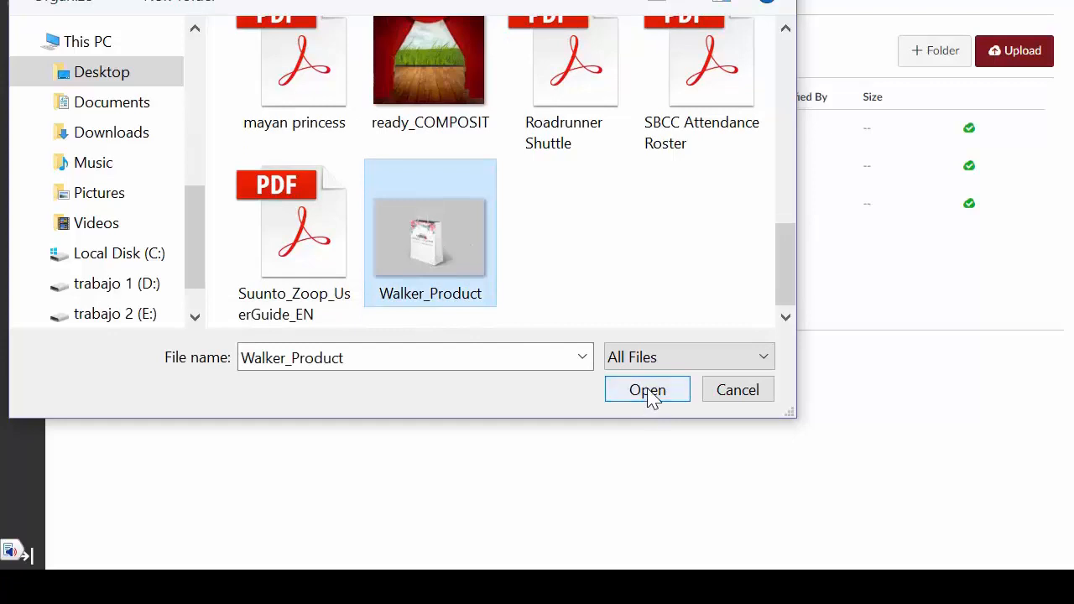
click(646, 389)
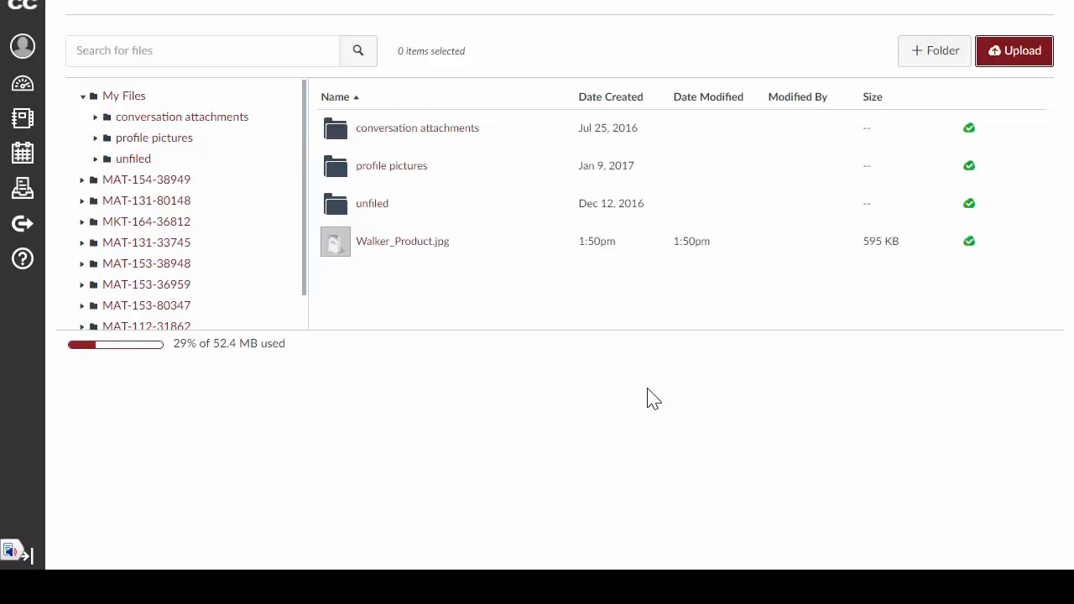
mouse_move(388, 134)
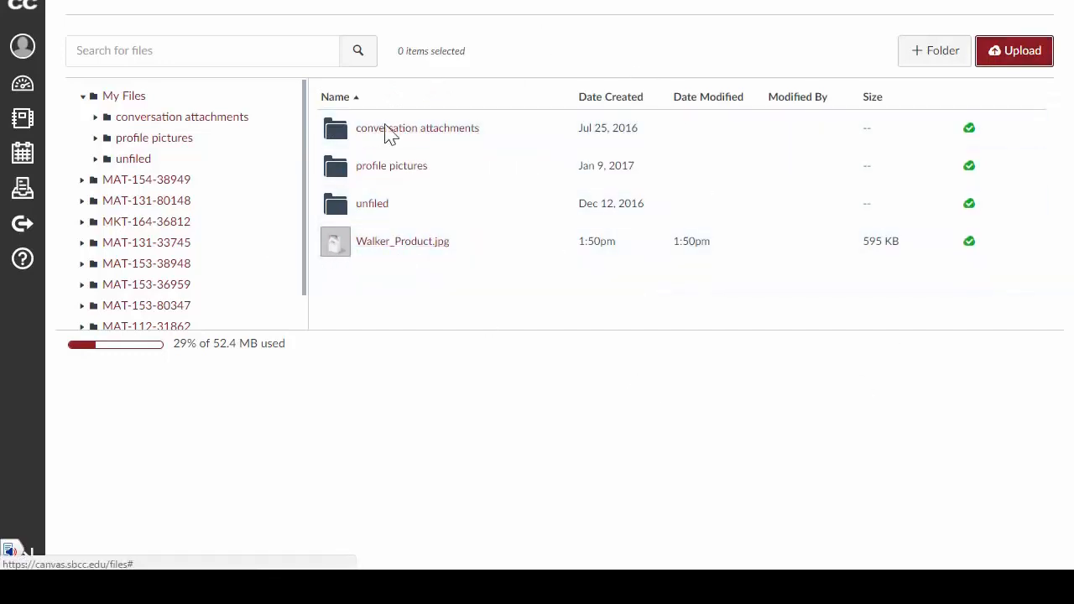
mouse_move(1052, 260)
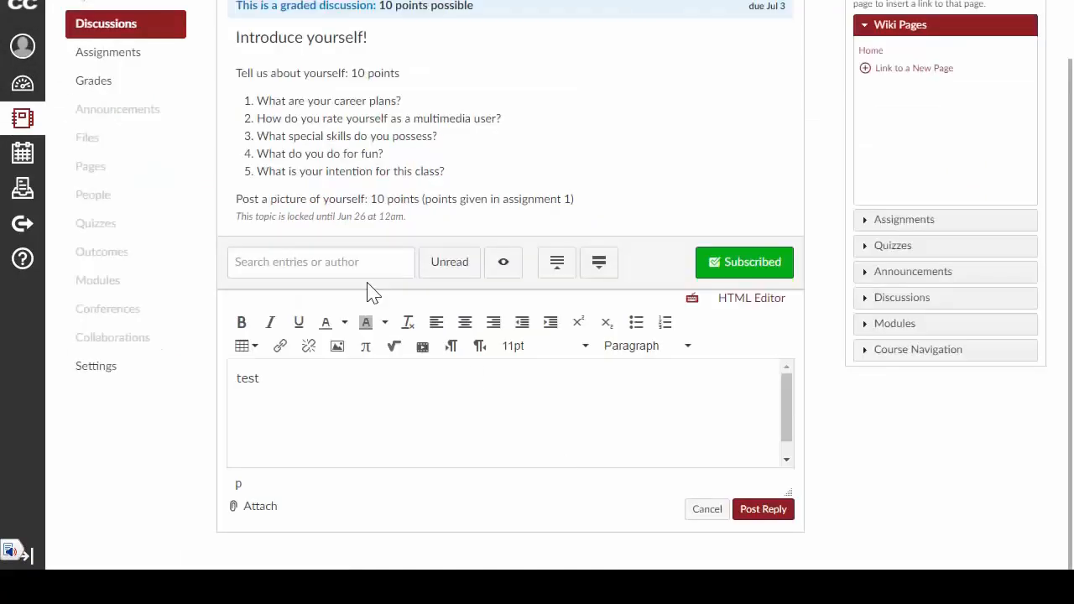
mouse_move(264, 398)
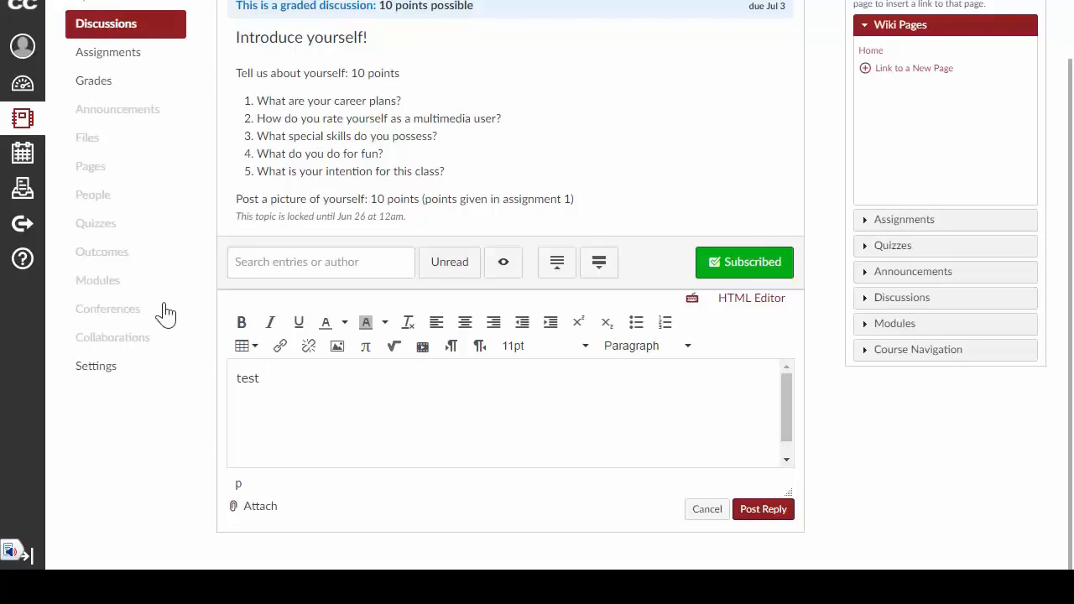
mouse_move(326, 412)
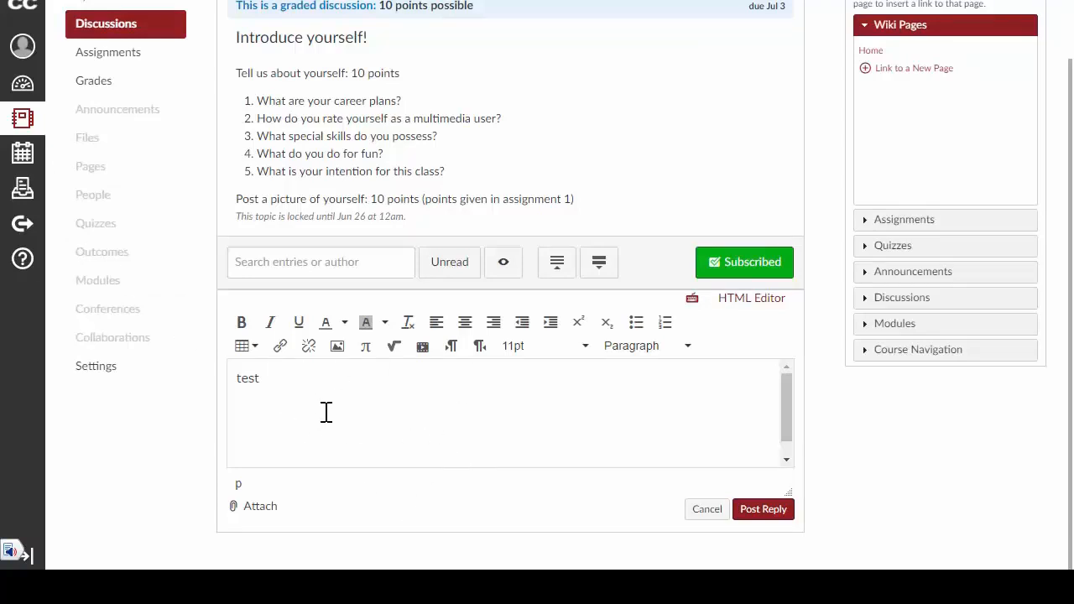
mouse_move(260, 510)
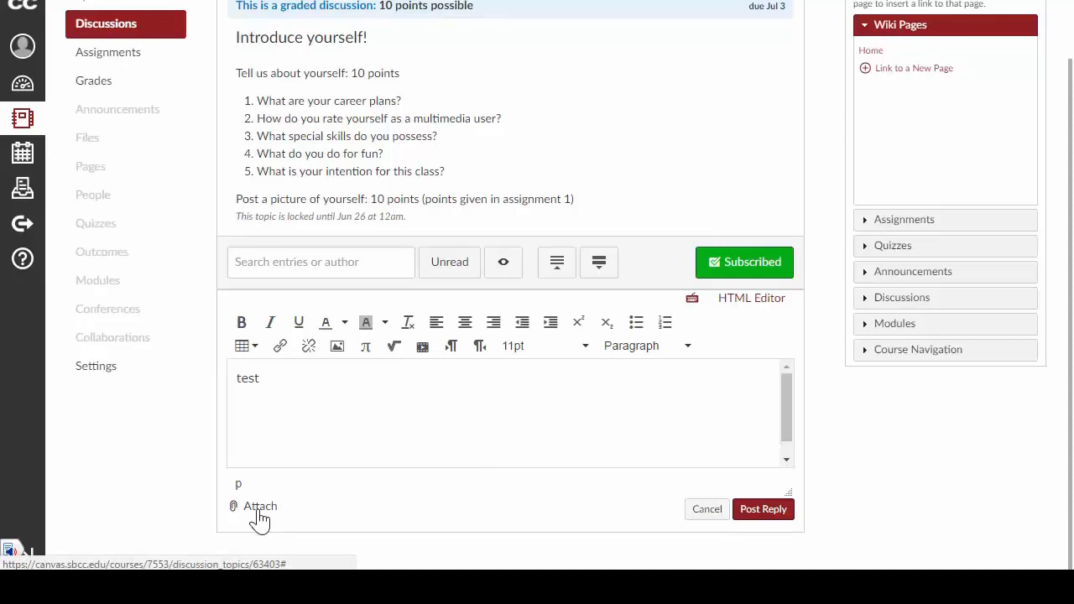
mouse_move(422, 410)
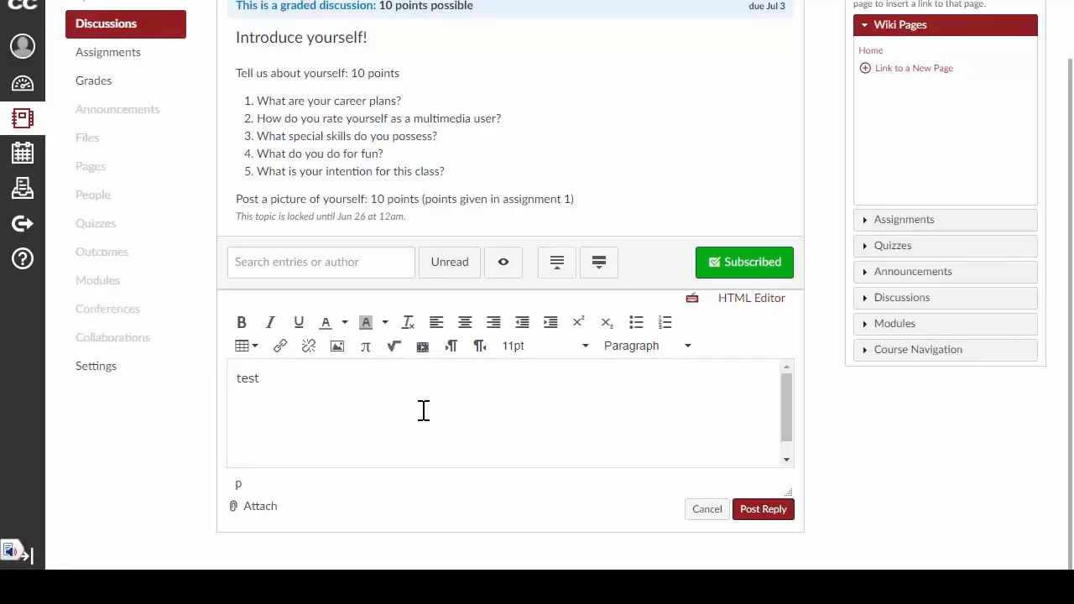
mouse_move(276, 384)
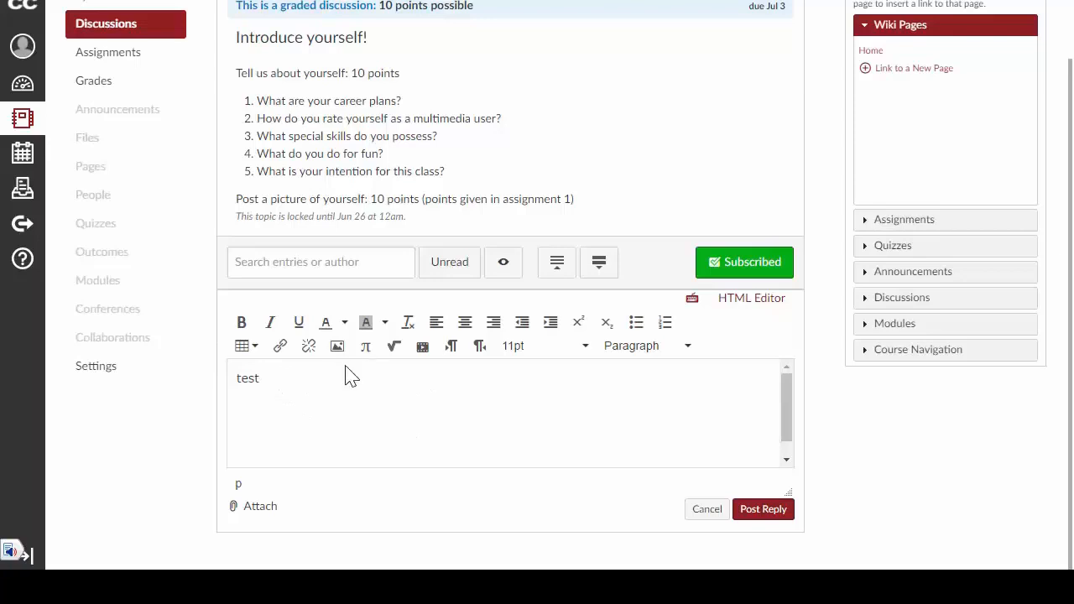
mouse_move(337, 346)
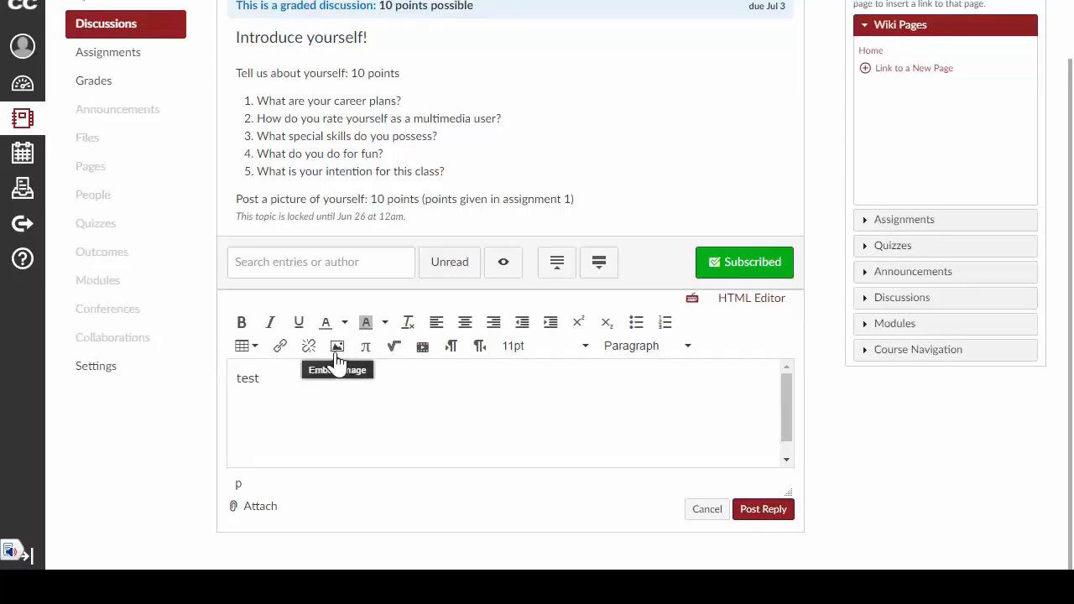
- Embed Walker_Product.jpg from Canvas My files into the reply under 'test'
click(337, 345)
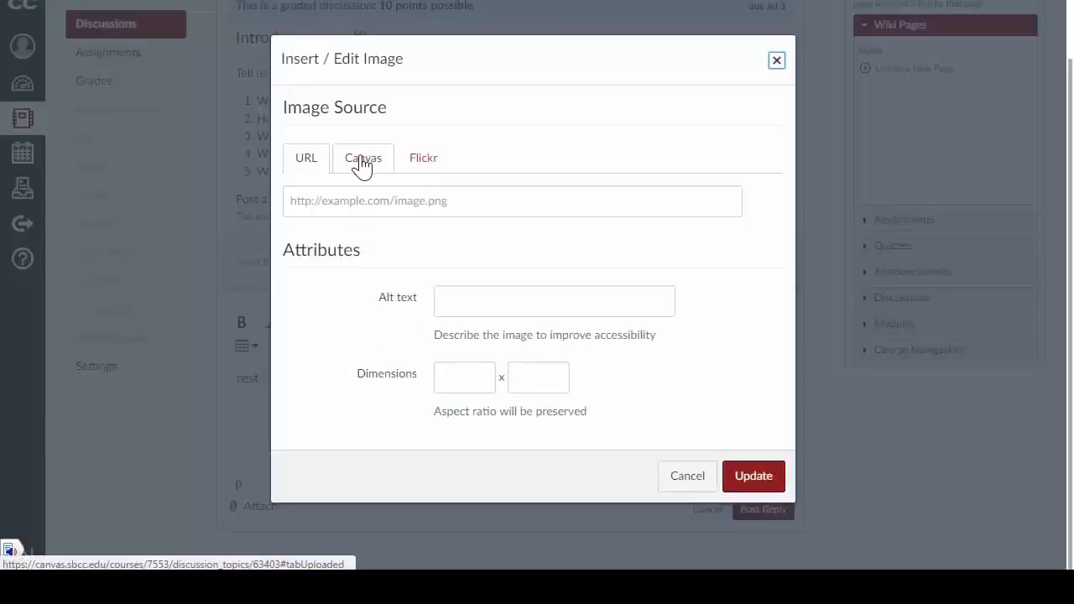
click(362, 157)
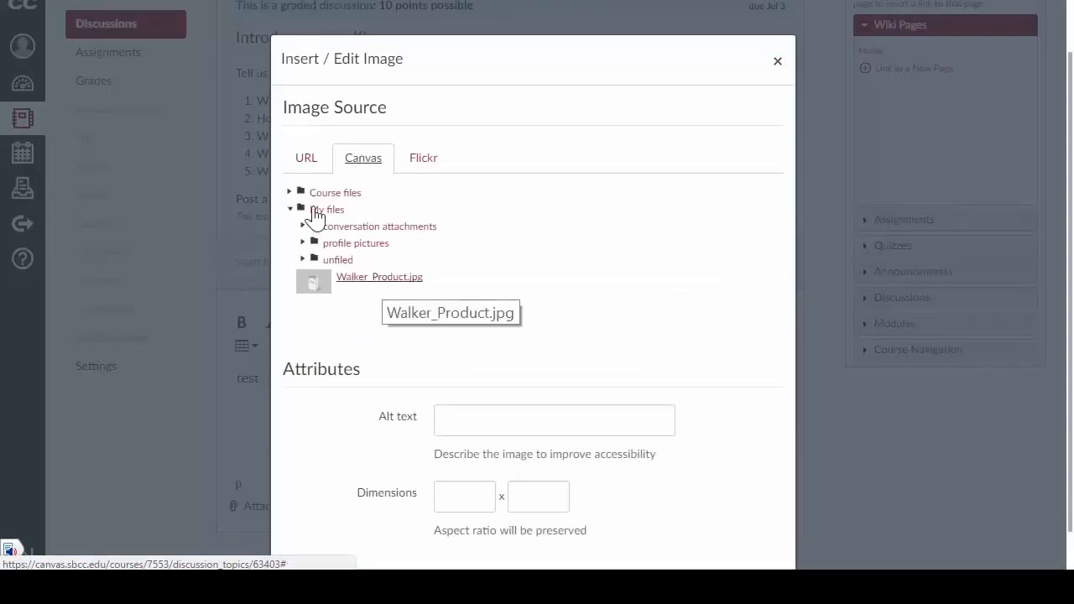
click(378, 276)
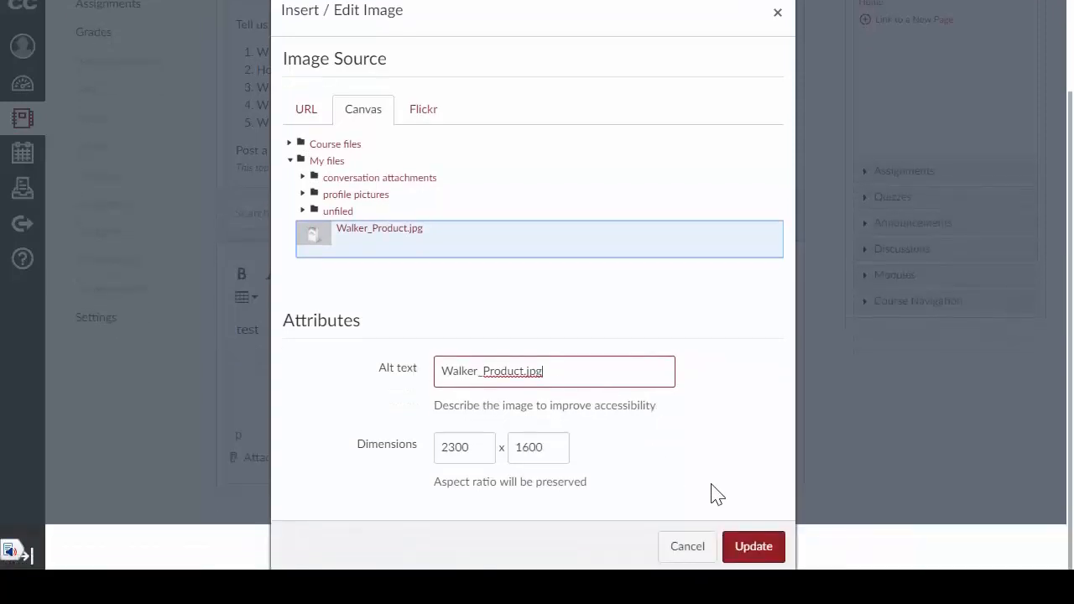
click(752, 546)
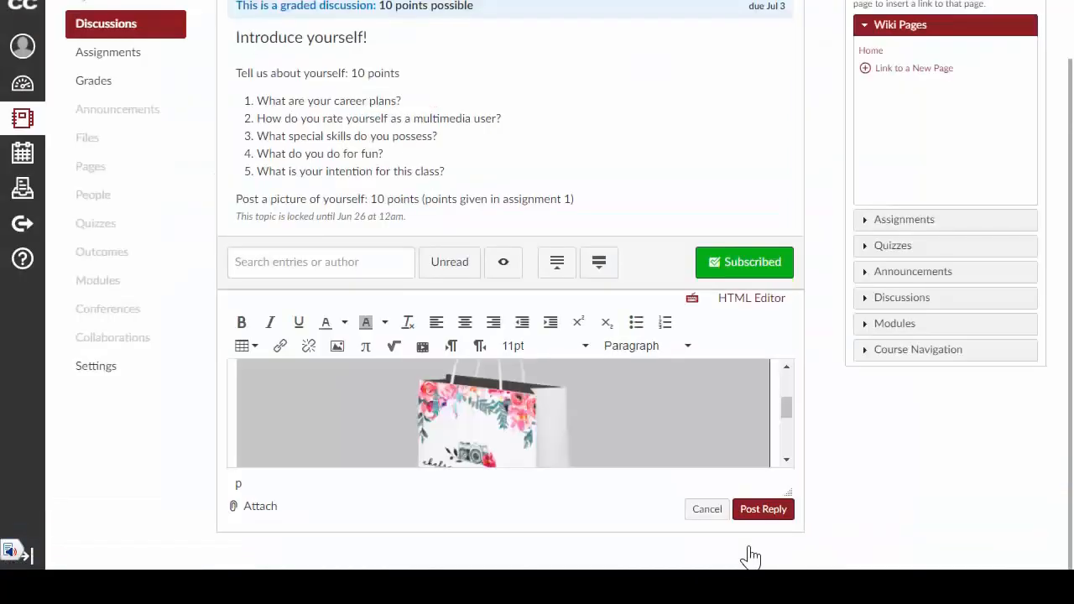
text(test)
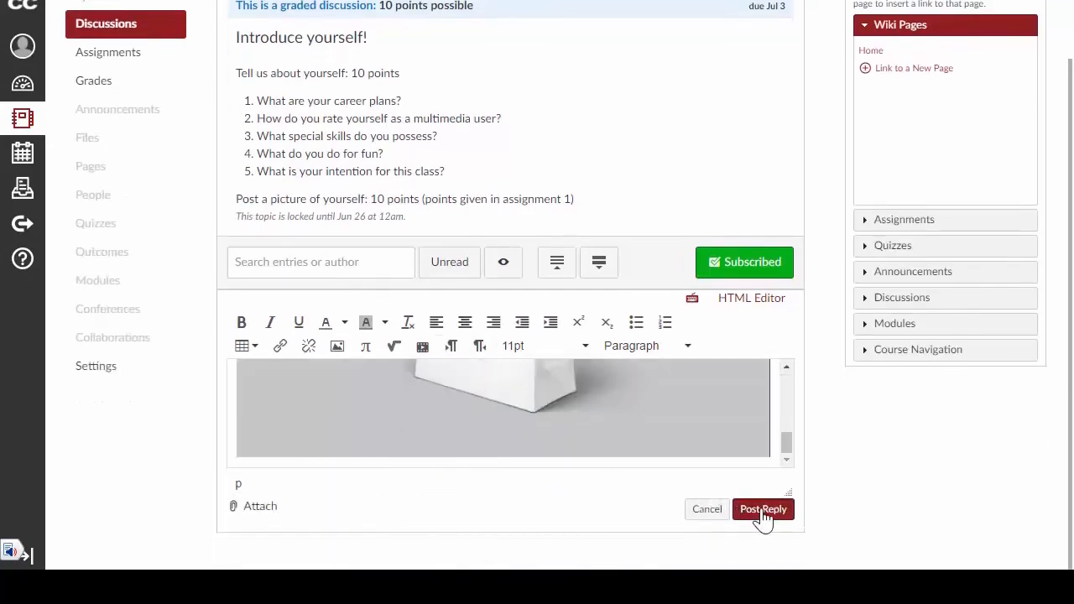
- Post the reply with 'test' and the shopping bag image to Introduce yourself!
click(763, 509)
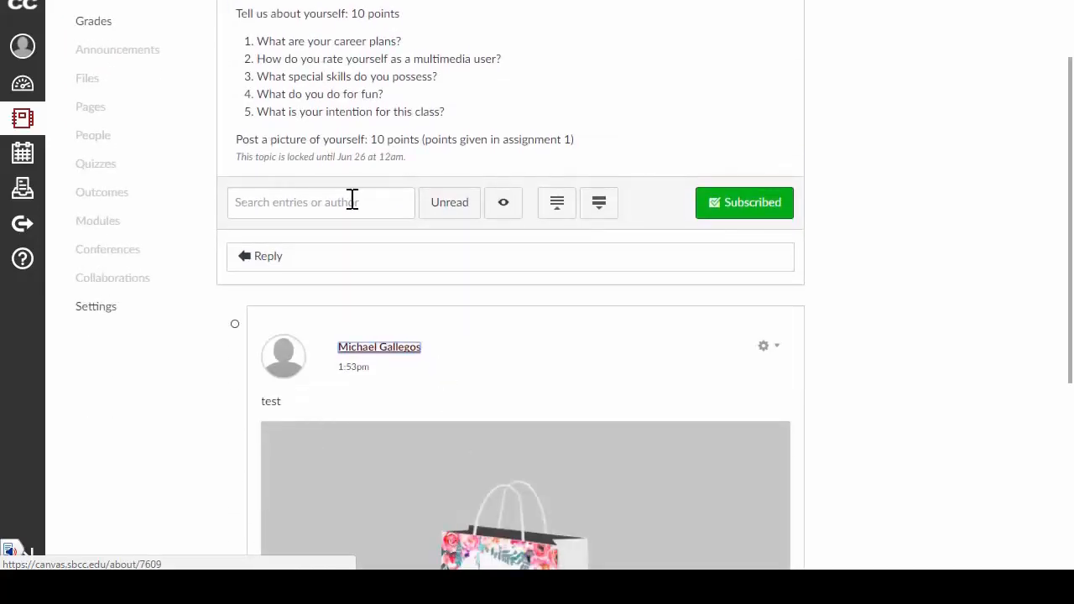
mouse_move(454, 205)
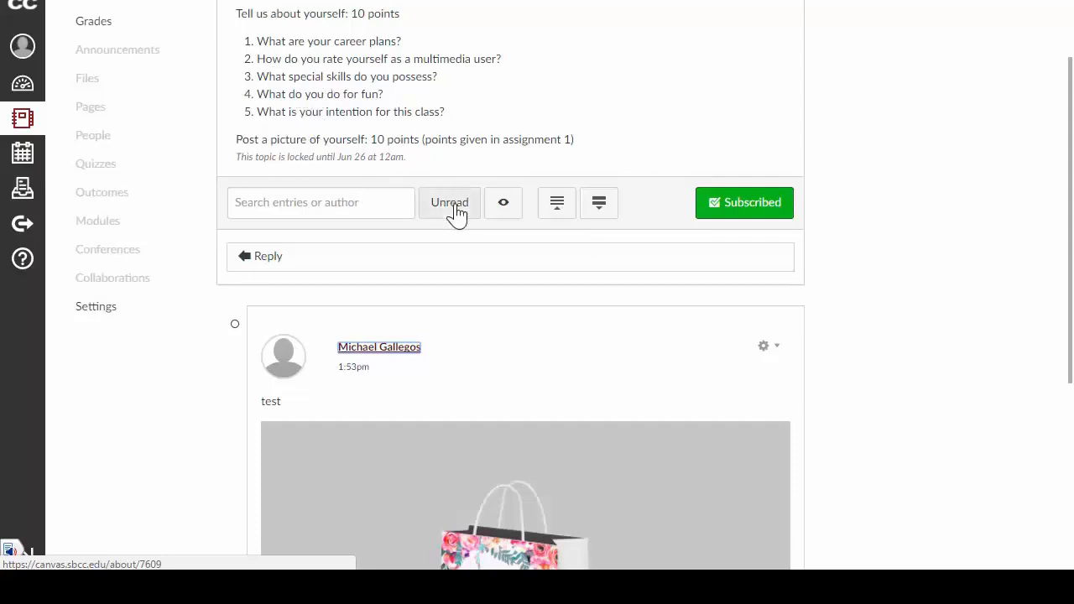
scroll(down, 3)
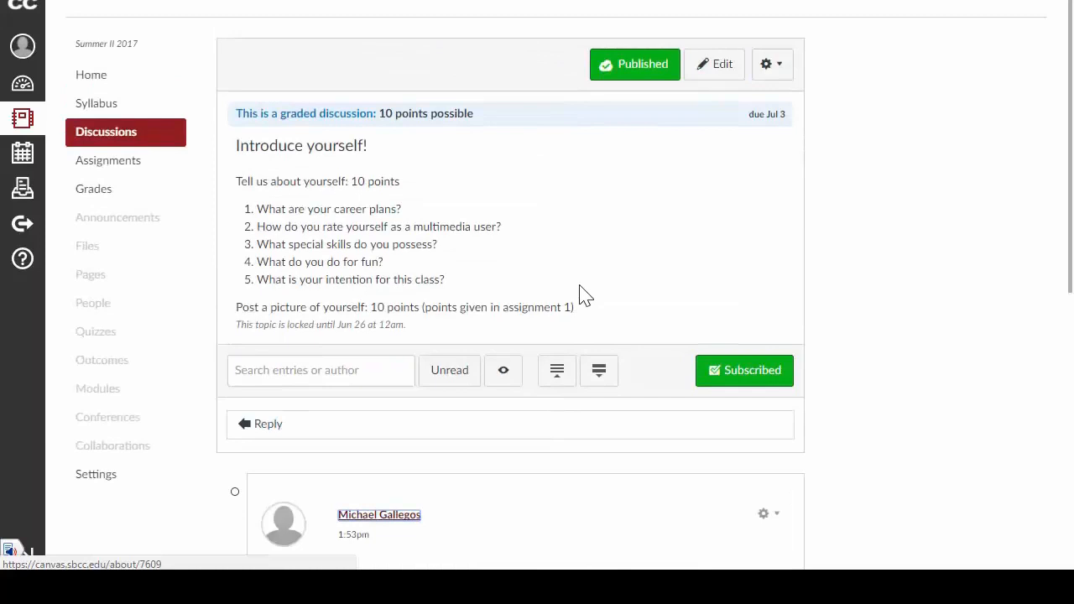
mouse_move(528, 304)
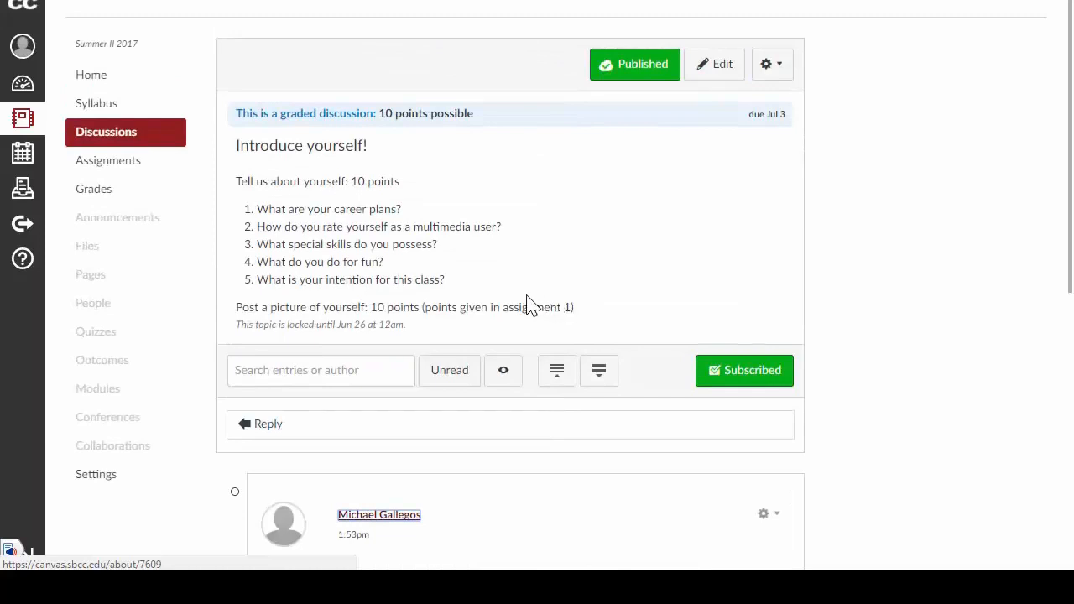